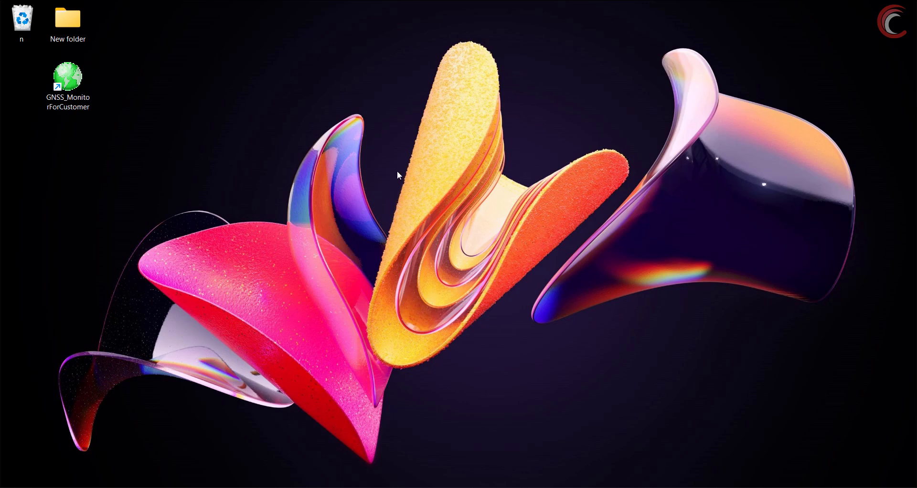
# - Refresh the desktop, then highlight the module name RYS8830 and chip CXD5605GF
pyautogui.rightClick(397, 176)
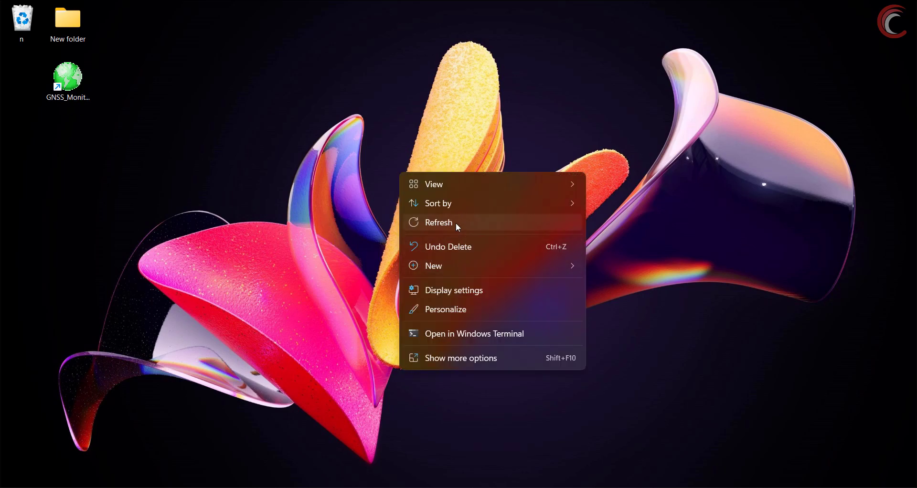
pyautogui.click(438, 222)
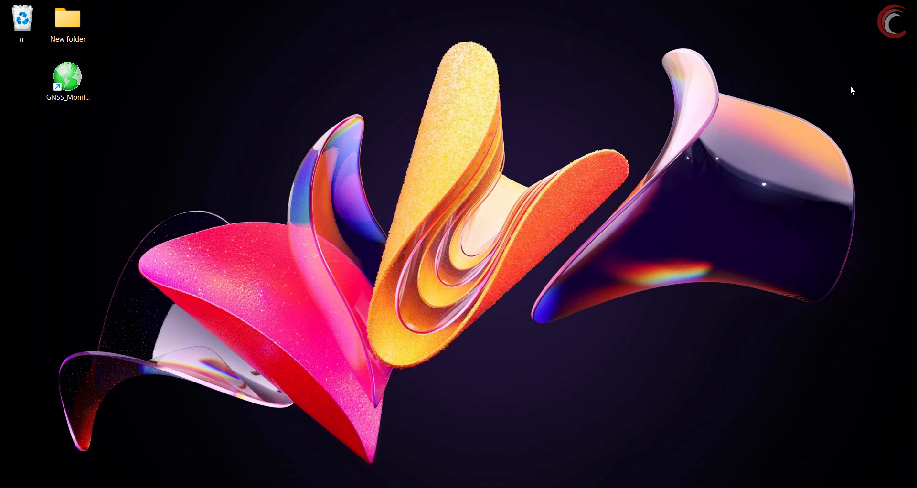
pyautogui.moveTo(471, 370)
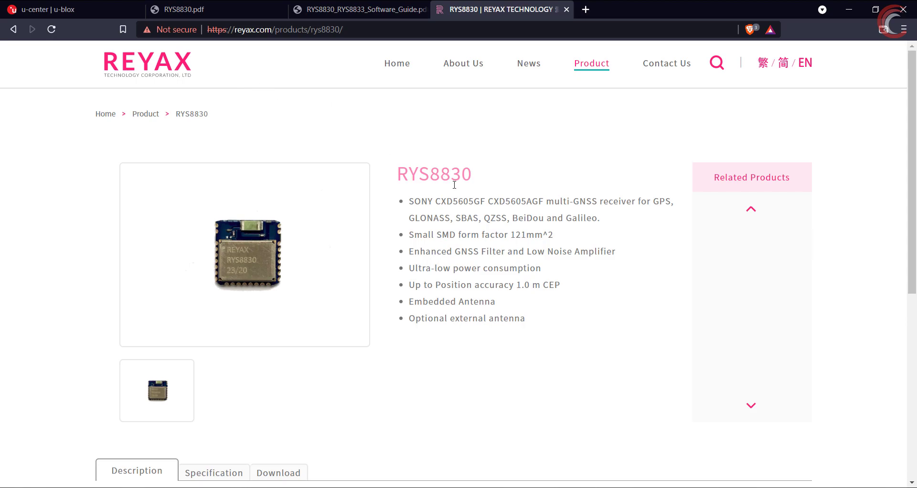
pyautogui.doubleClick(434, 174)
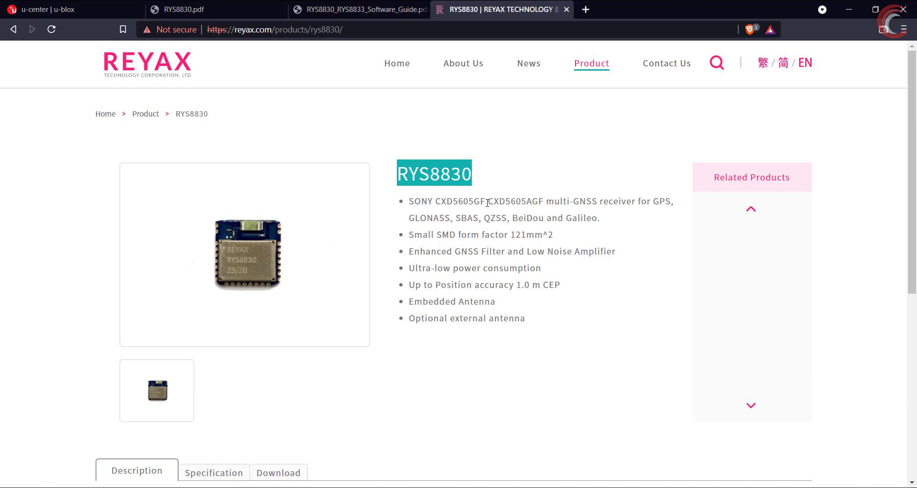
pyautogui.doubleClick(447, 201)
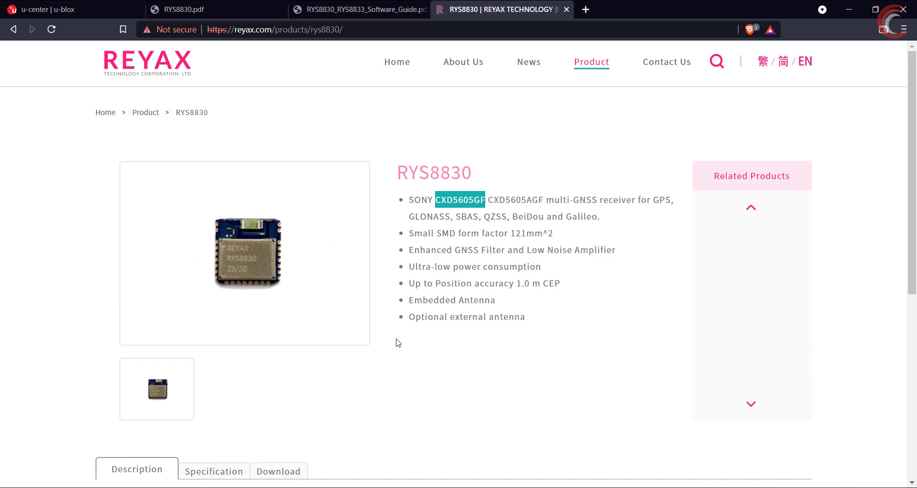
# - Open the Specification table and scroll through supply voltages, currents and baud rate
pyautogui.scroll(-3)
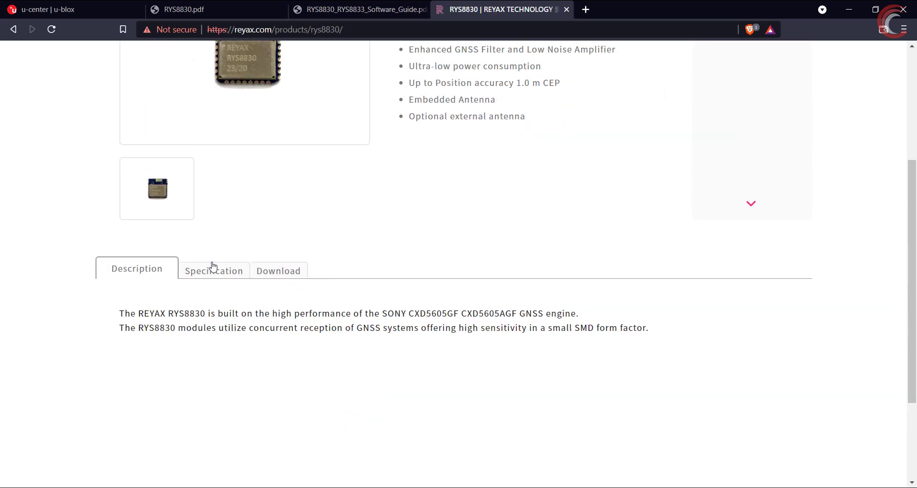
pyautogui.click(214, 270)
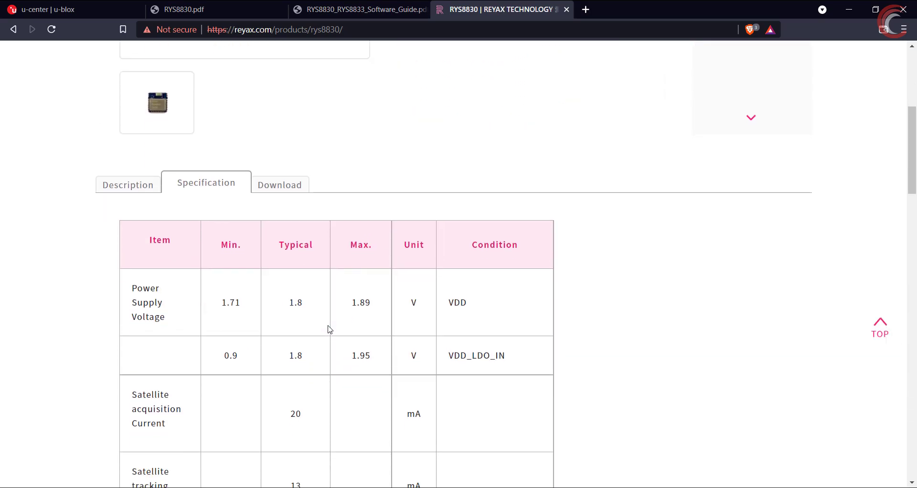
pyautogui.scroll(-3)
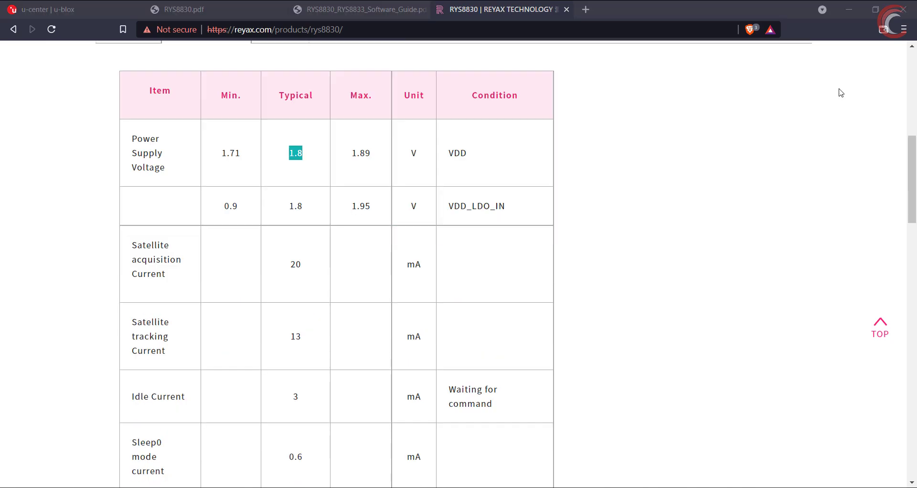
pyautogui.scroll(-3)
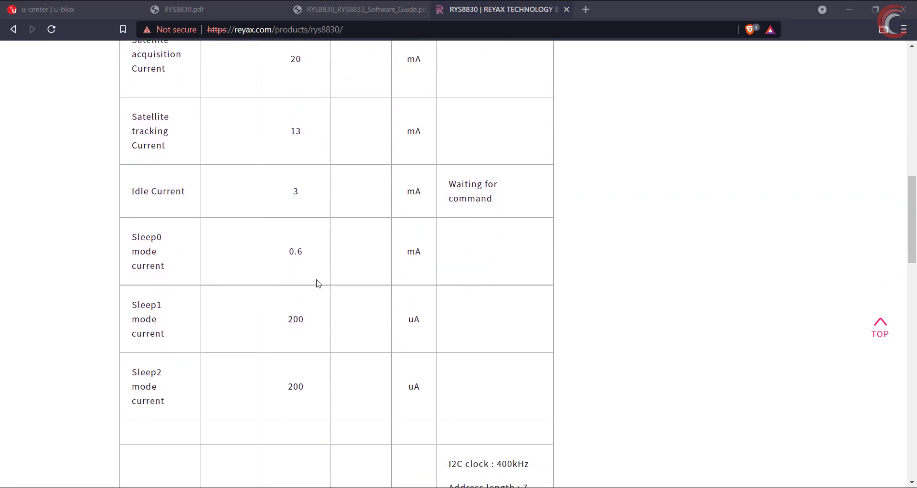
pyautogui.scroll(-3)
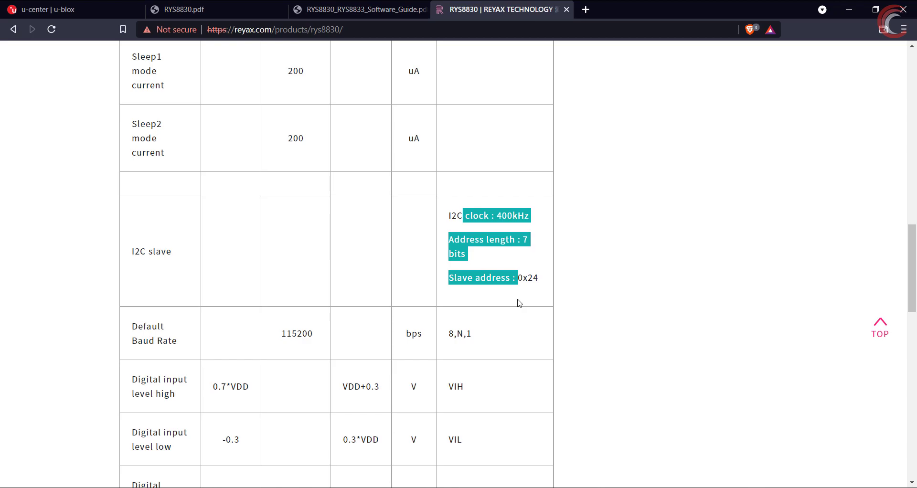
pyautogui.click(455, 337)
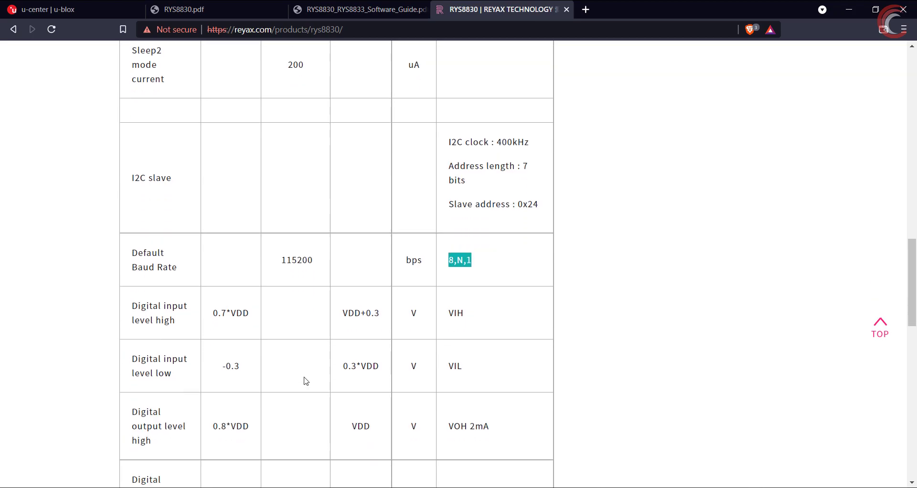
# - Continue through accuracy, cold and hot start times, sensitivity and dimensions
pyautogui.scroll(-3)
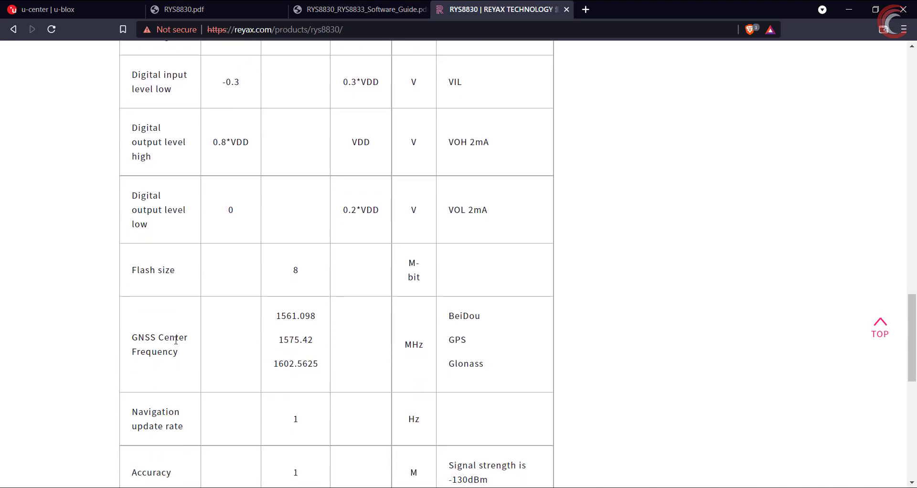
pyautogui.doubleClick(464, 316)
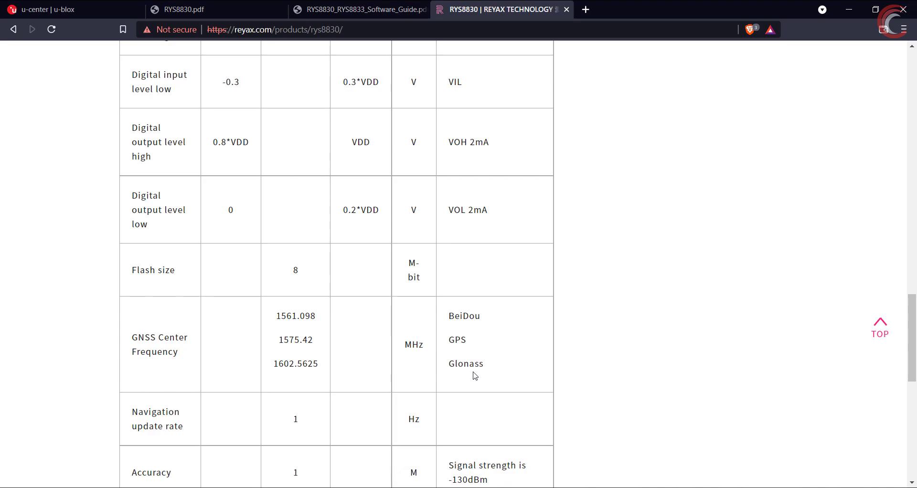
pyautogui.scroll(-3)
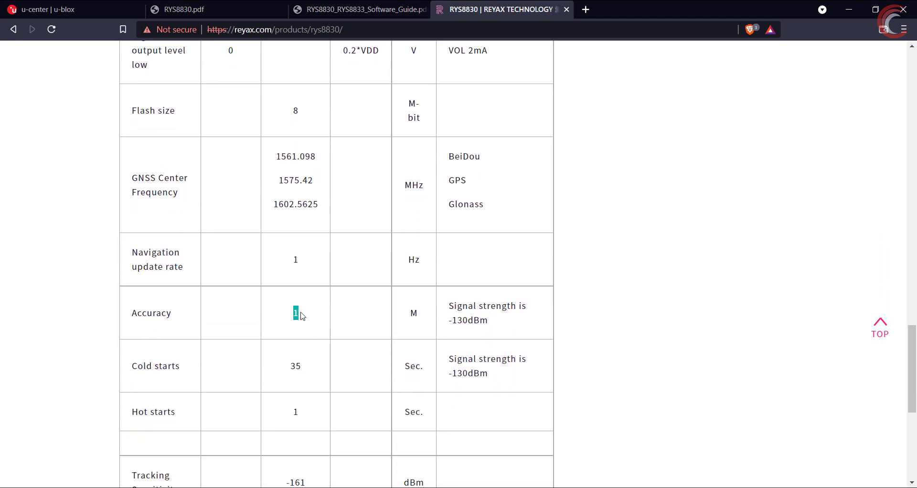
pyautogui.scroll(-3)
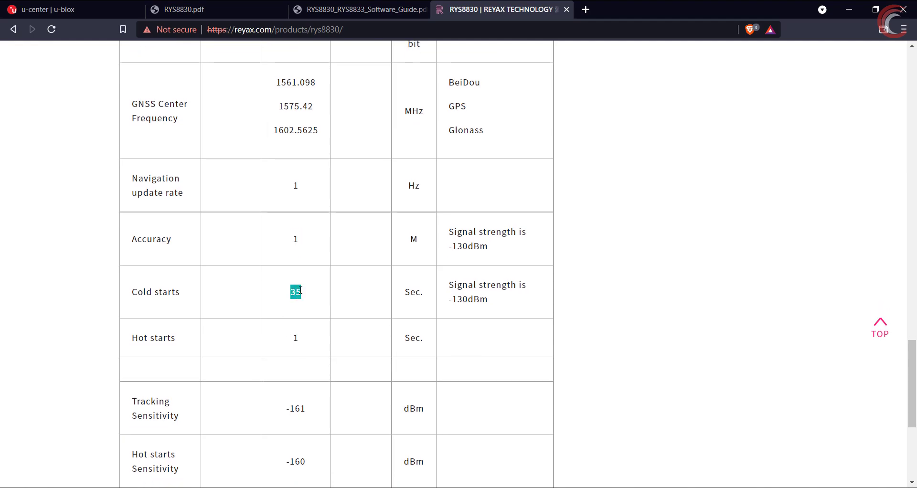
pyautogui.moveTo(291, 340)
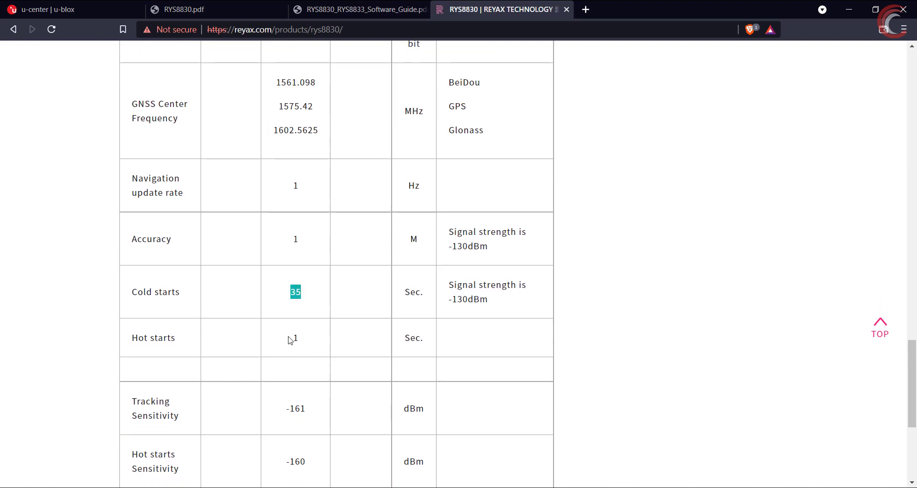
pyautogui.scroll(-3)
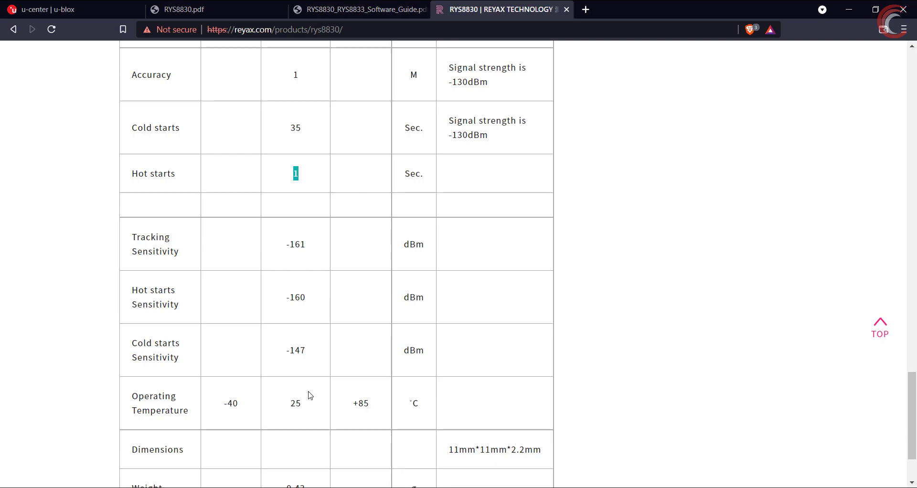
pyautogui.scroll(3)
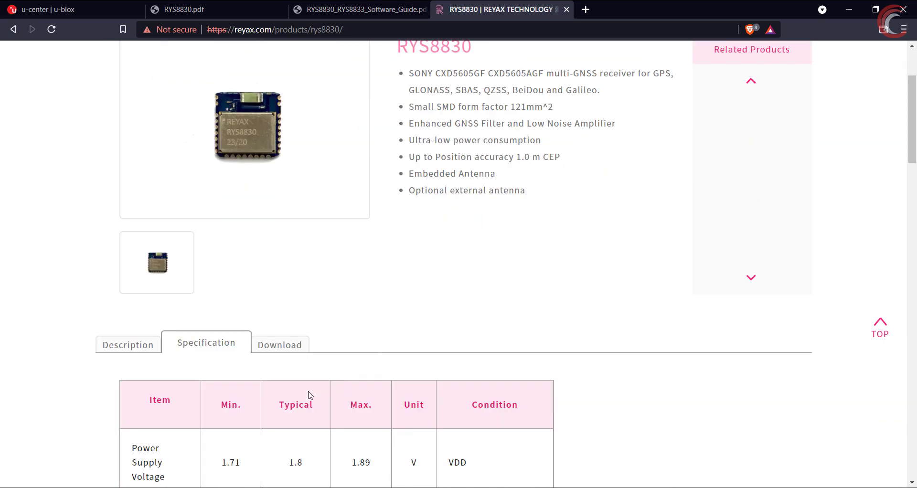
pyautogui.scroll(-3)
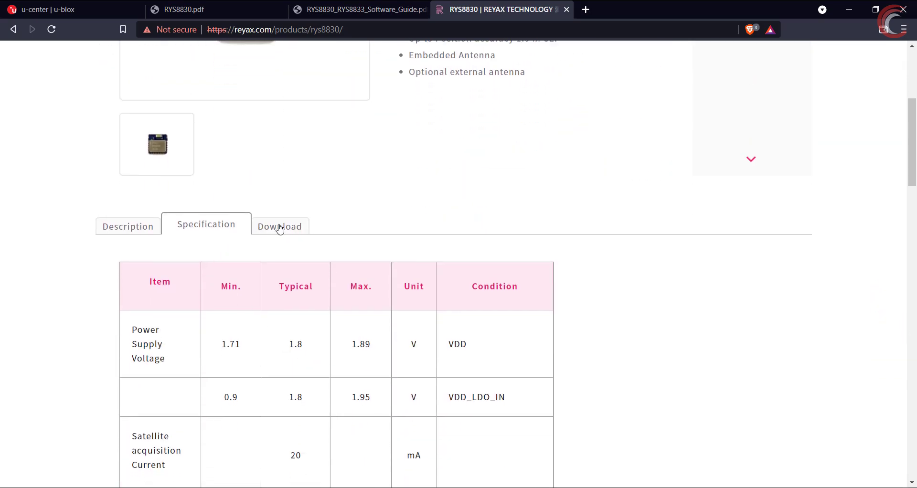
# - Show the Download tables with datasheet, EVB schematic, PCB footprint and software guide files
pyautogui.click(279, 227)
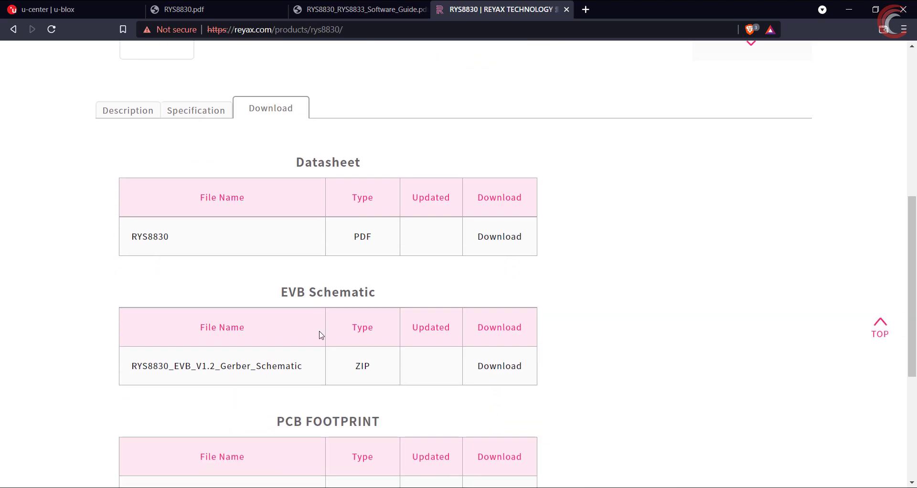
pyautogui.scroll(-3)
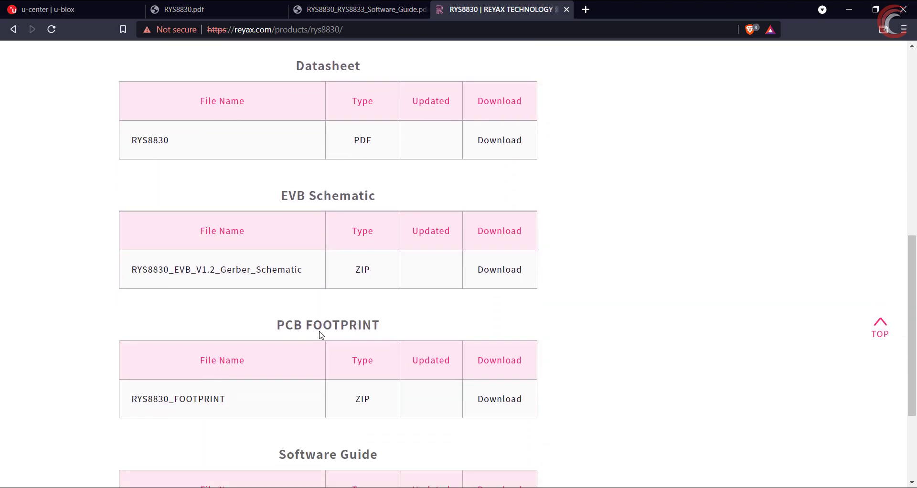
pyautogui.scroll(-3)
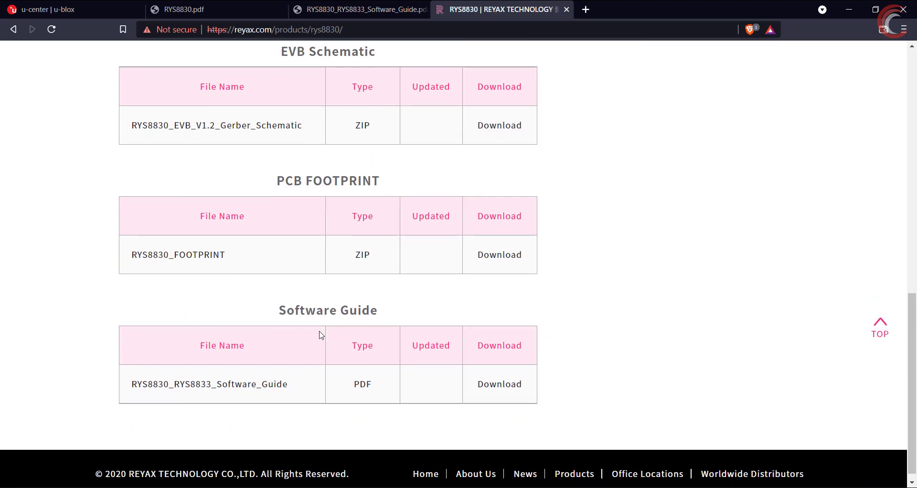
pyautogui.moveTo(401, 345)
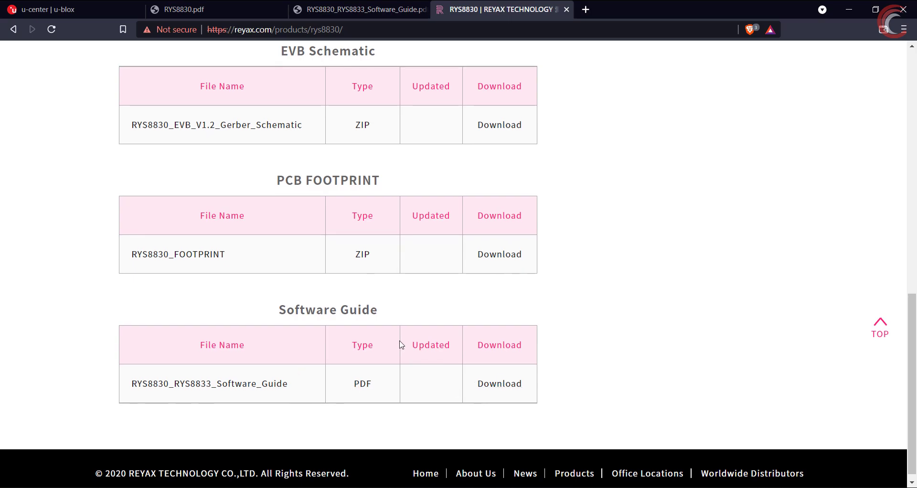
pyautogui.scroll(3)
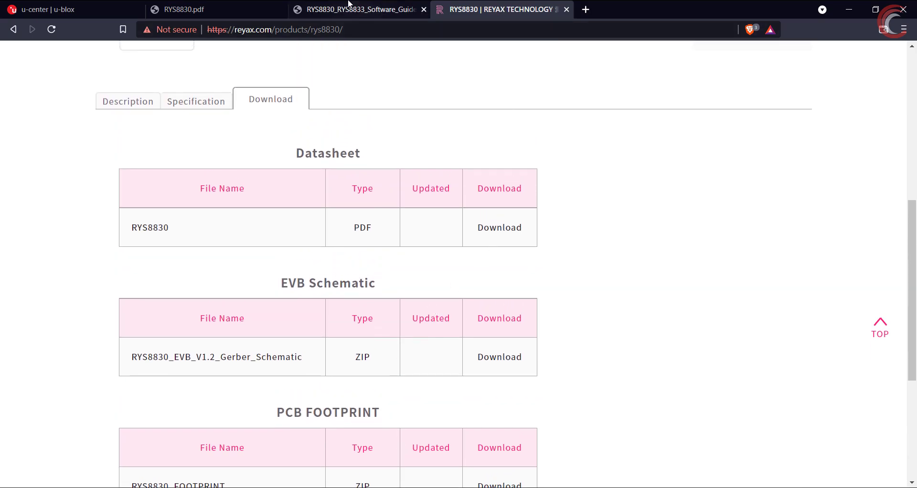
# - Read through the RYS8830 datasheet PDF to its last page
pyautogui.click(188, 9)
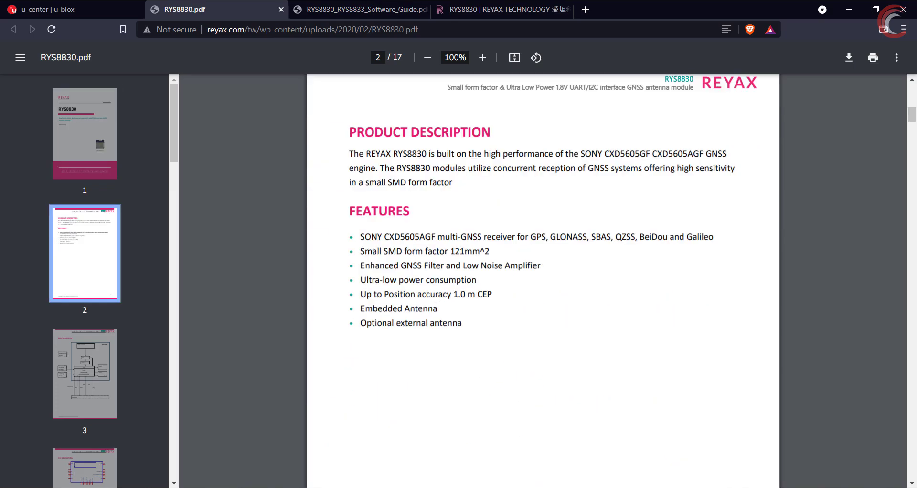
pyautogui.scroll(-3)
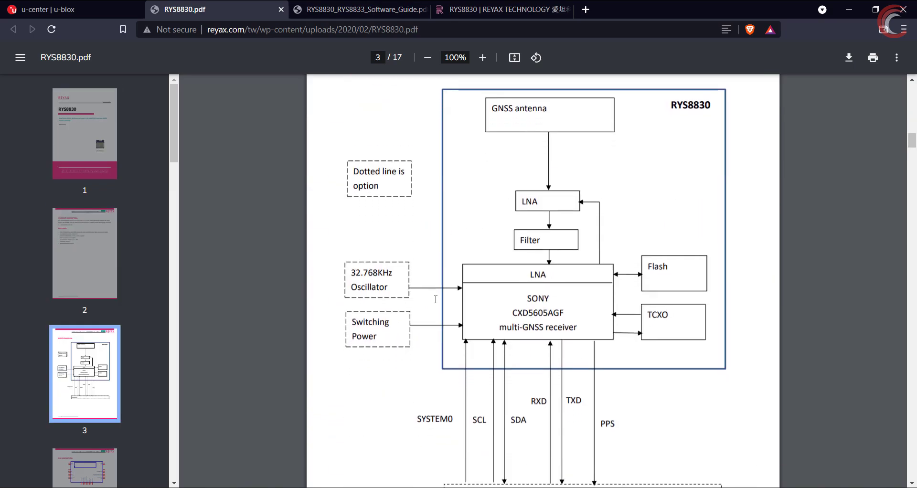
pyautogui.scroll(-3)
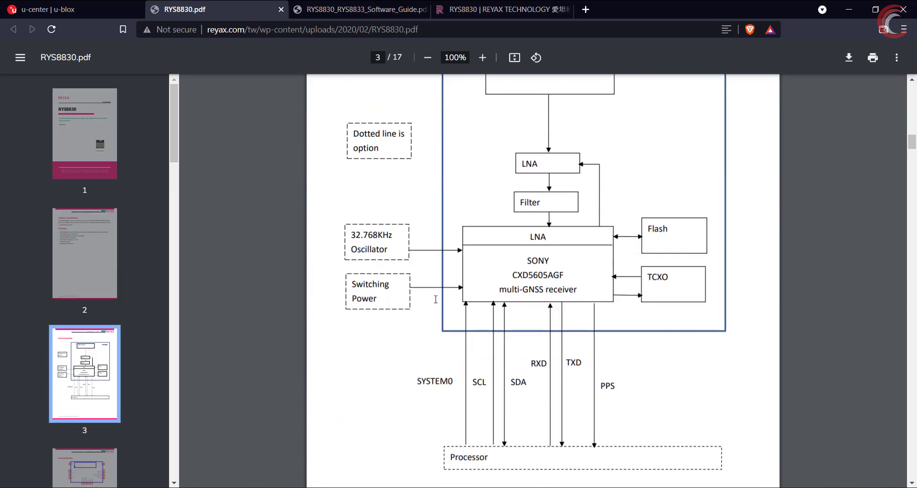
pyautogui.scroll(-3)
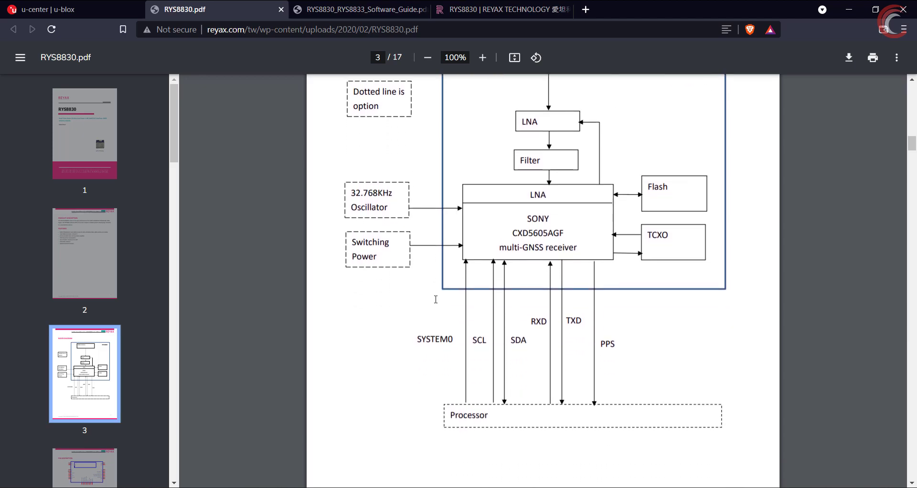
pyautogui.scroll(-3)
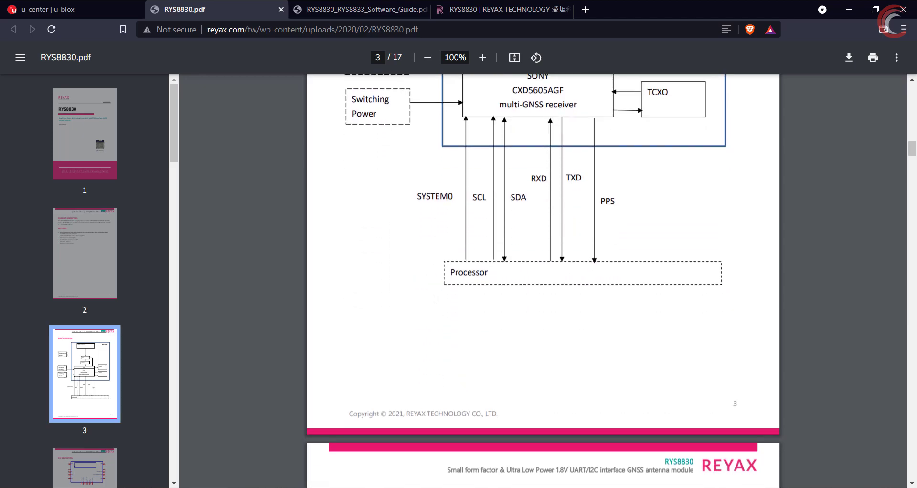
pyautogui.scroll(-3)
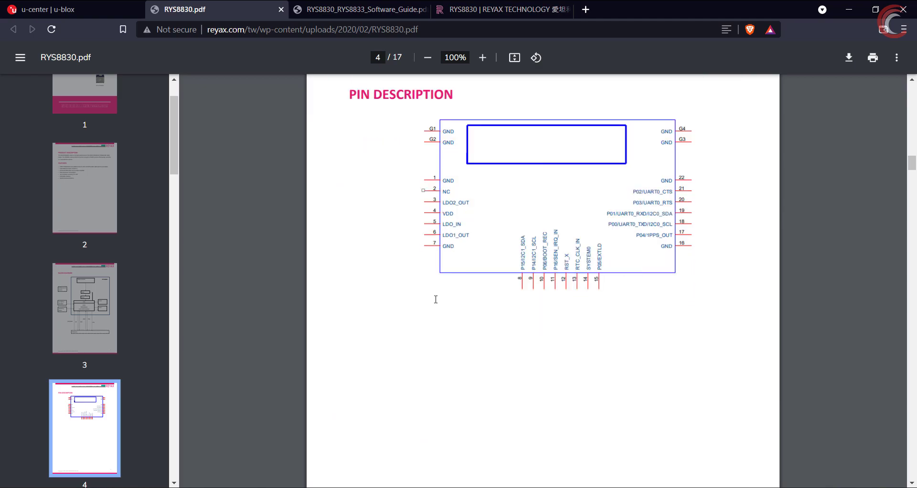
pyautogui.scroll(-3)
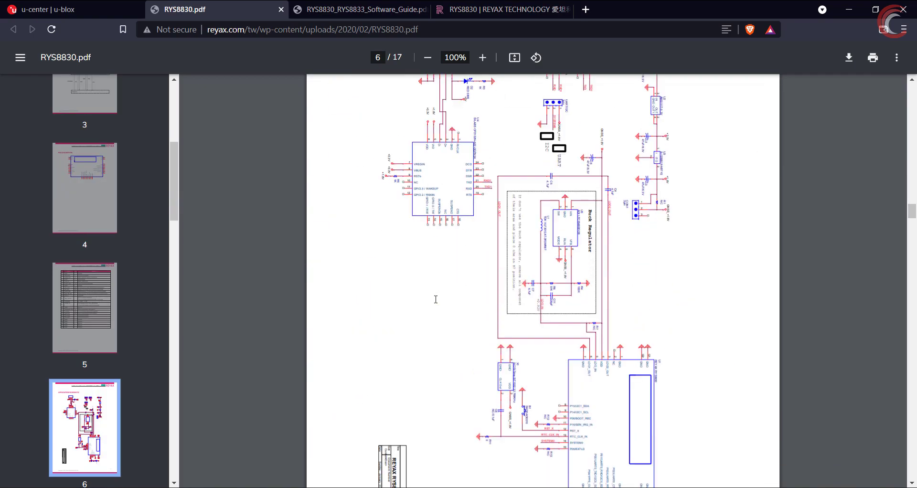
pyautogui.scroll(-3)
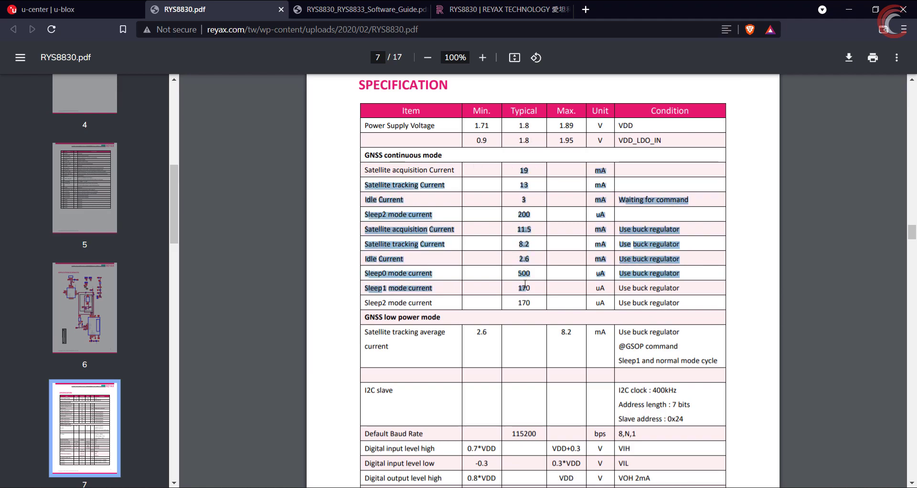
pyautogui.scroll(-3)
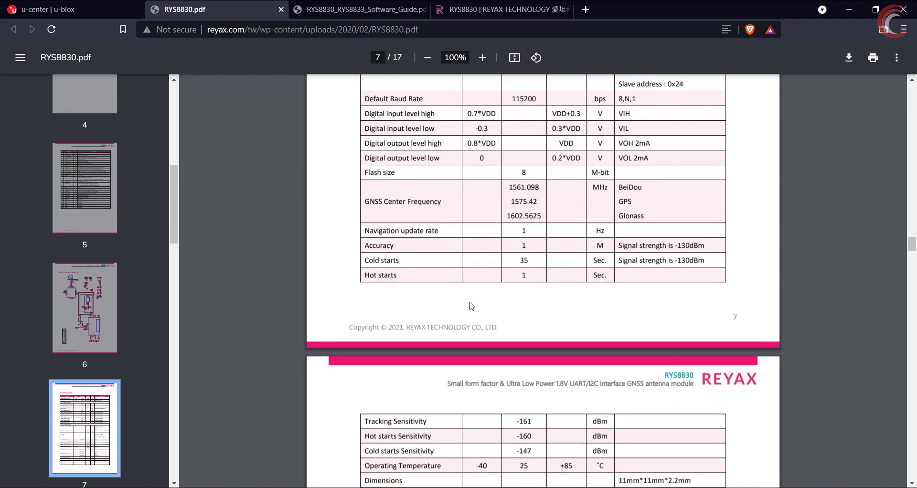
pyautogui.scroll(-3)
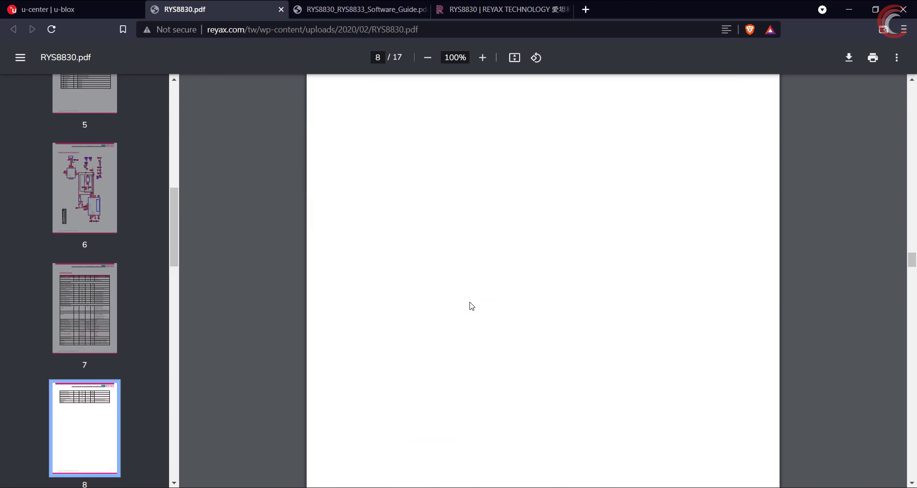
pyautogui.scroll(-3)
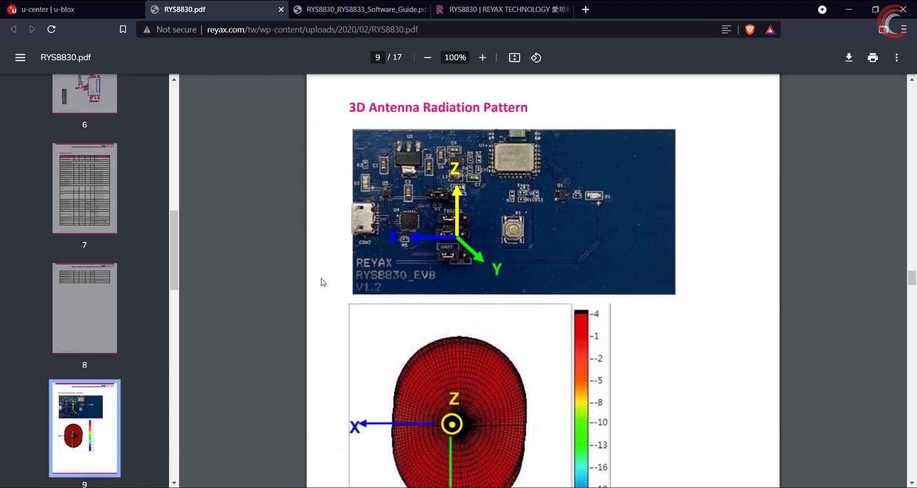
pyautogui.scroll(-3)
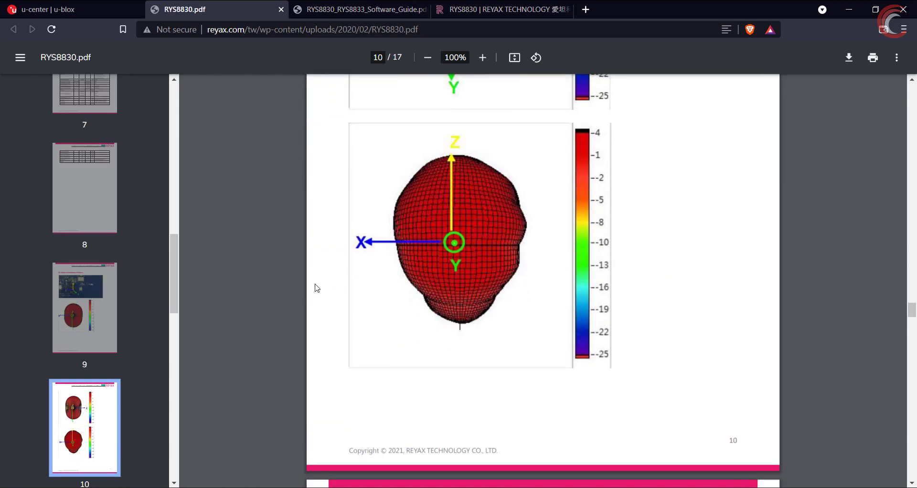
pyautogui.scroll(-3)
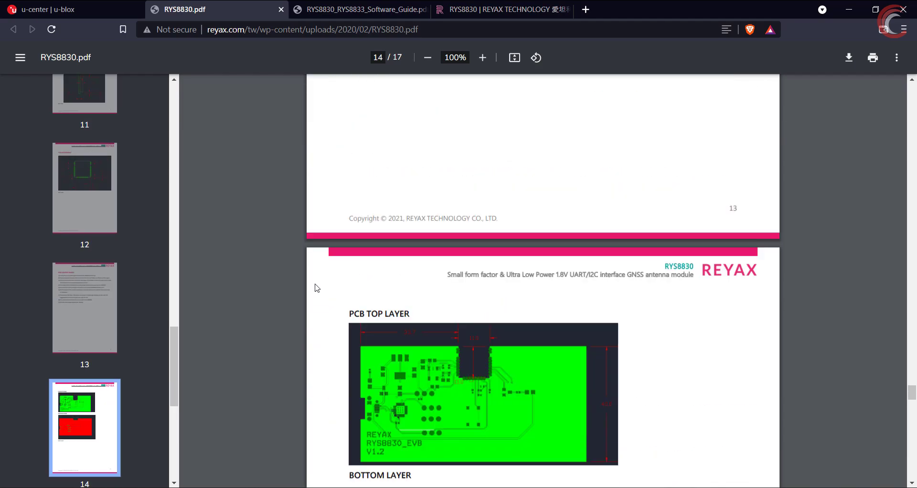
pyautogui.scroll(-3)
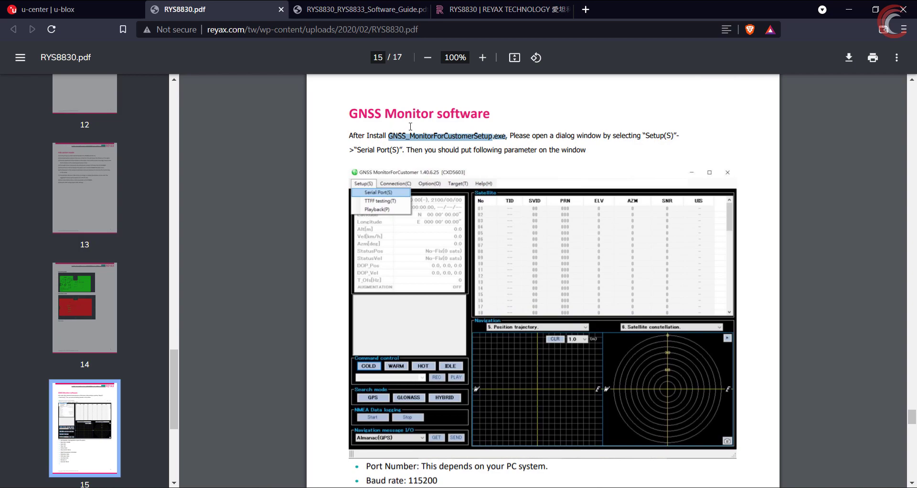
pyautogui.moveTo(278, 182)
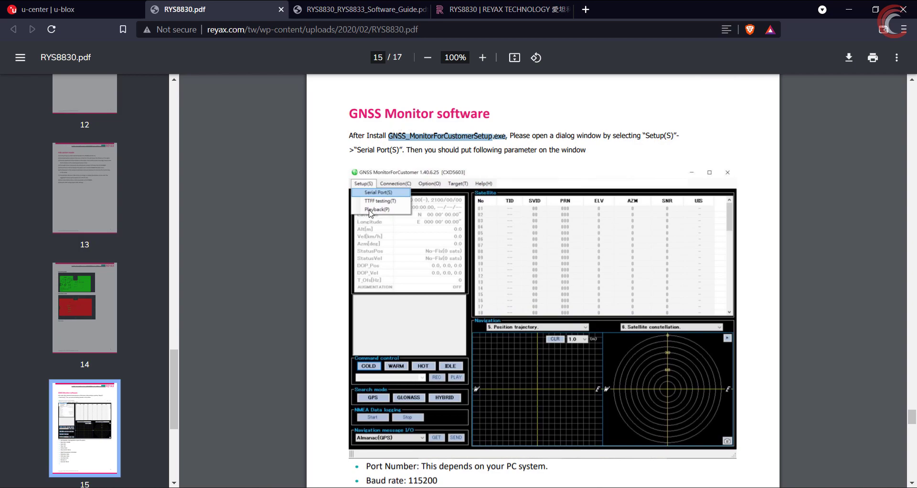
pyautogui.scroll(-3)
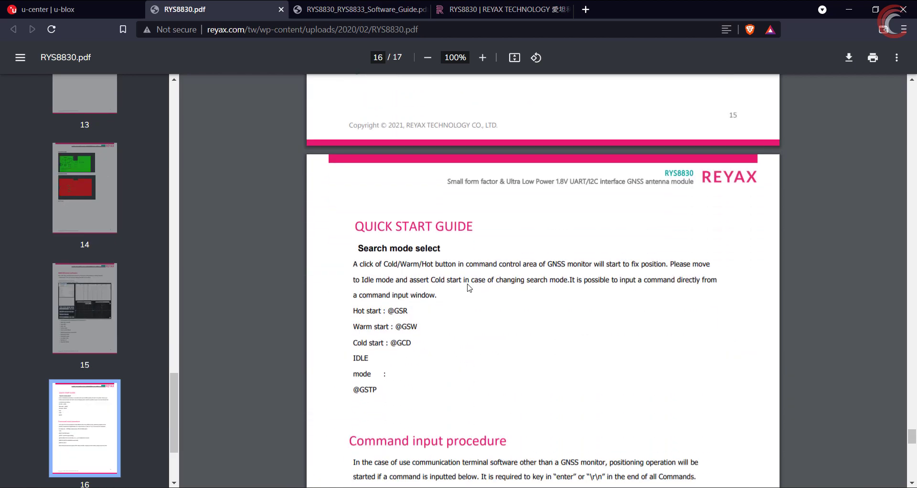
pyautogui.scroll(-3)
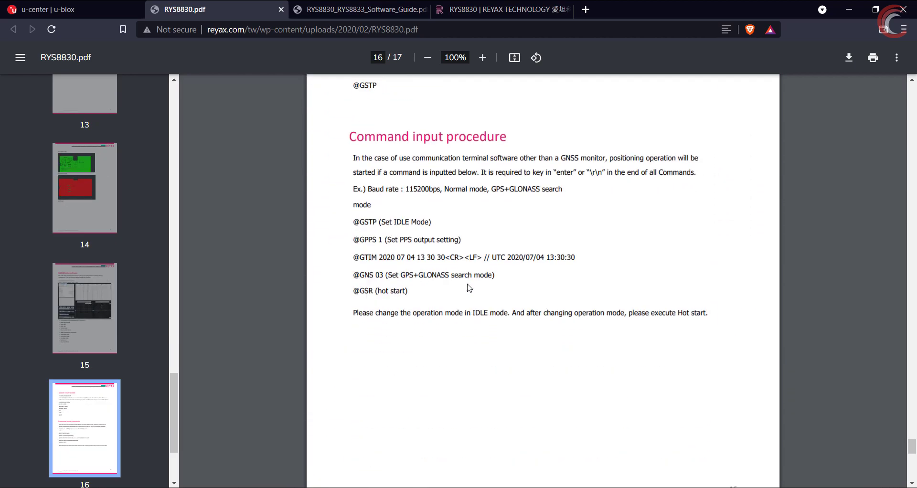
pyautogui.scroll(-3)
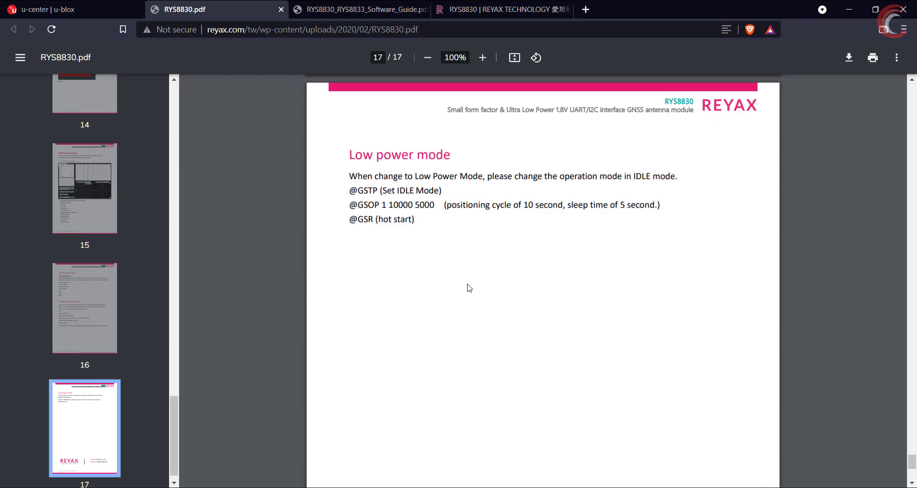
pyautogui.scroll(3)
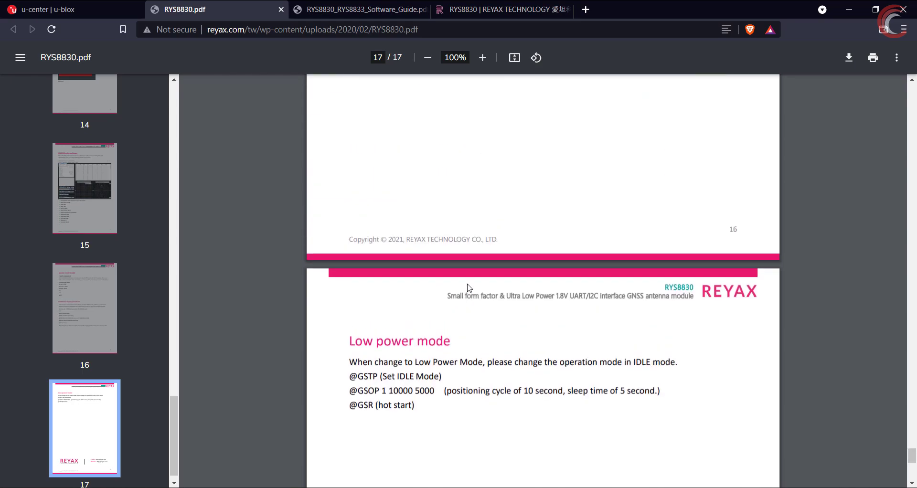
# - Switch to the RYS8830_RYS8833 software guide at its GNSS Monitor software page
pyautogui.click(356, 10)
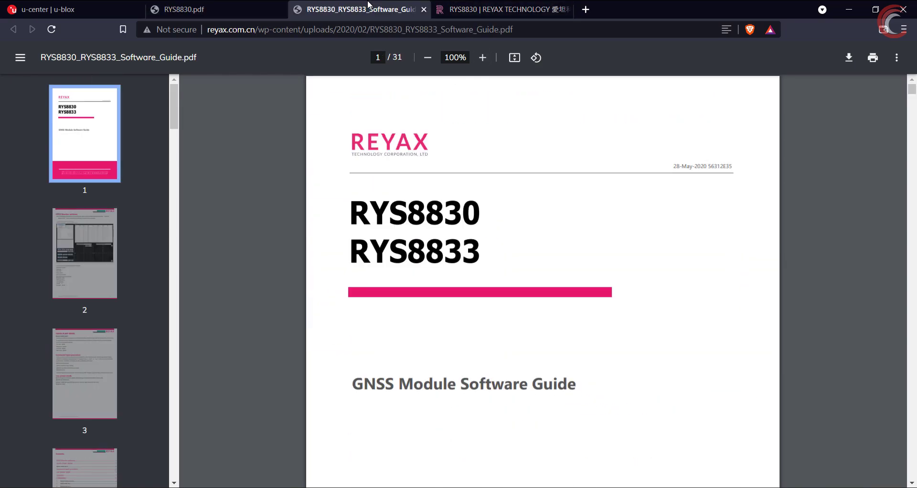
pyautogui.scroll(-3)
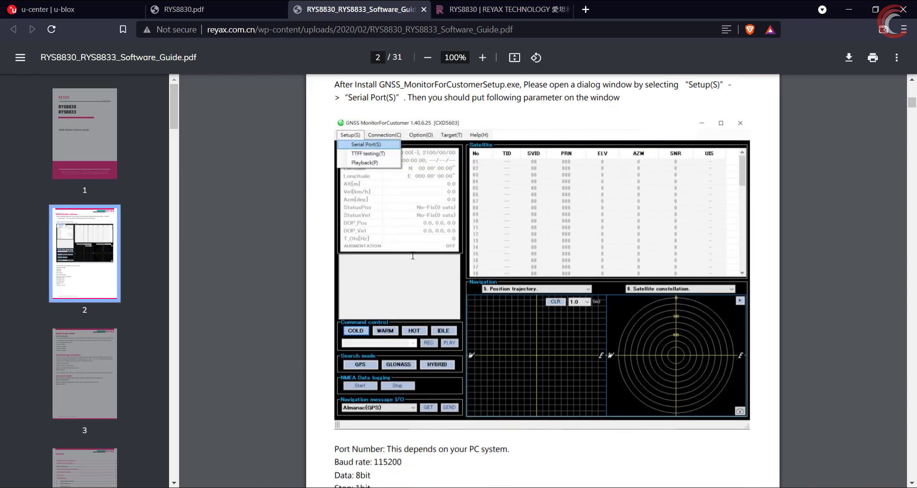
pyautogui.scroll(3)
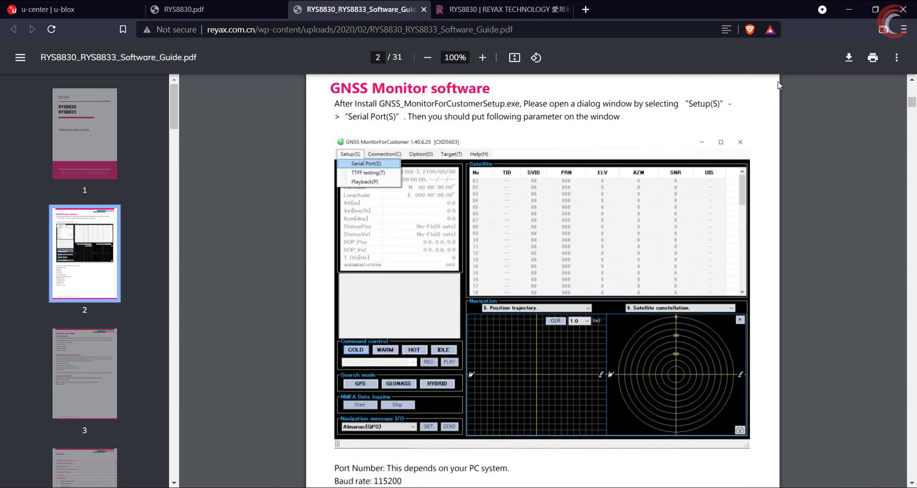
pyautogui.moveTo(850, 9)
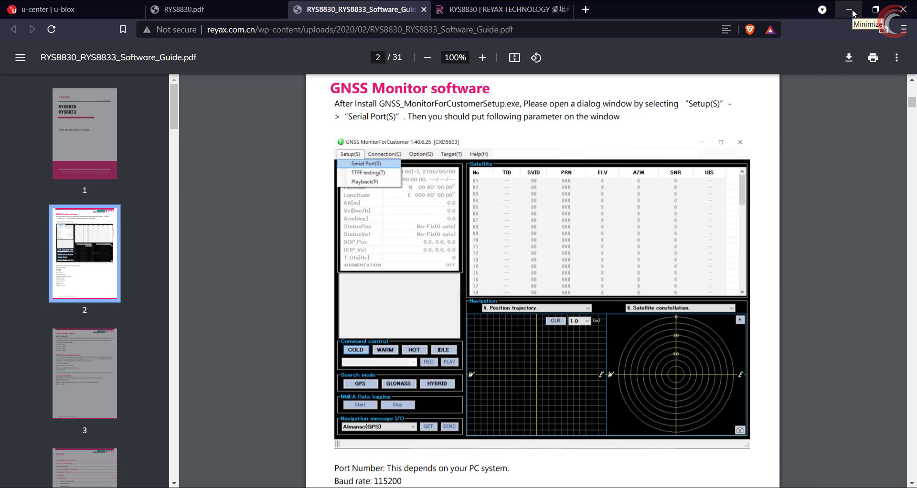
# - Launch GNSS MonitorForCustomer without port setup and confirm the CP210x bridge is on COM5
pyautogui.click(852, 10)
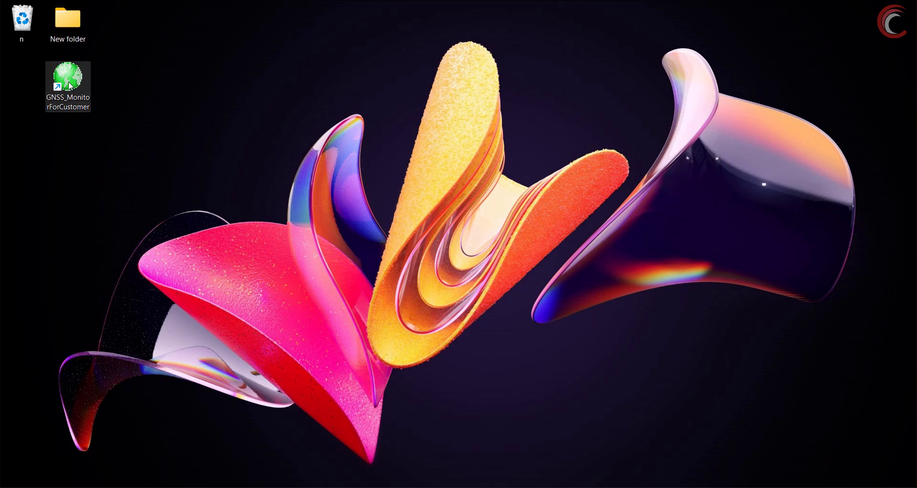
pyautogui.doubleClick(67, 79)
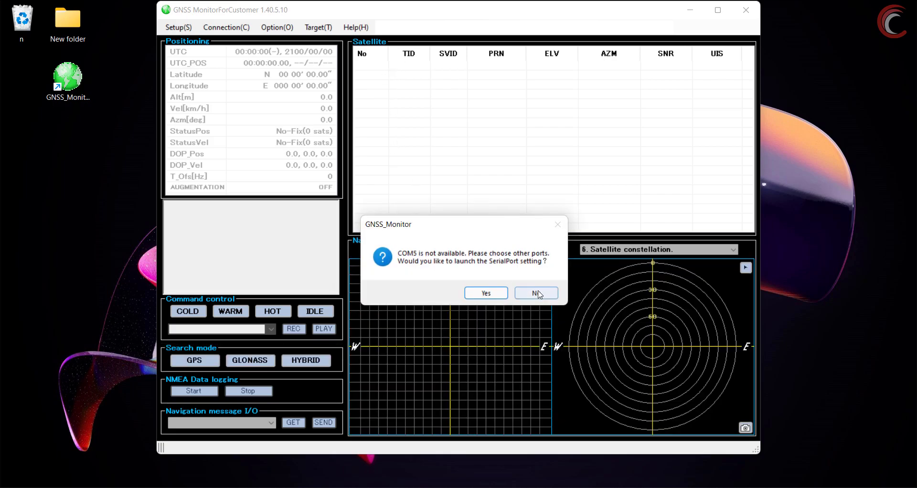
pyautogui.click(533, 293)
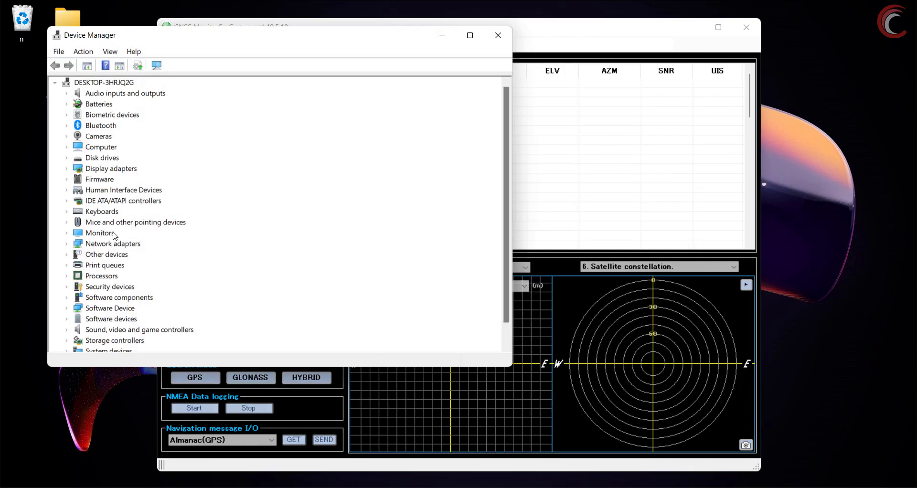
pyautogui.moveTo(87, 292)
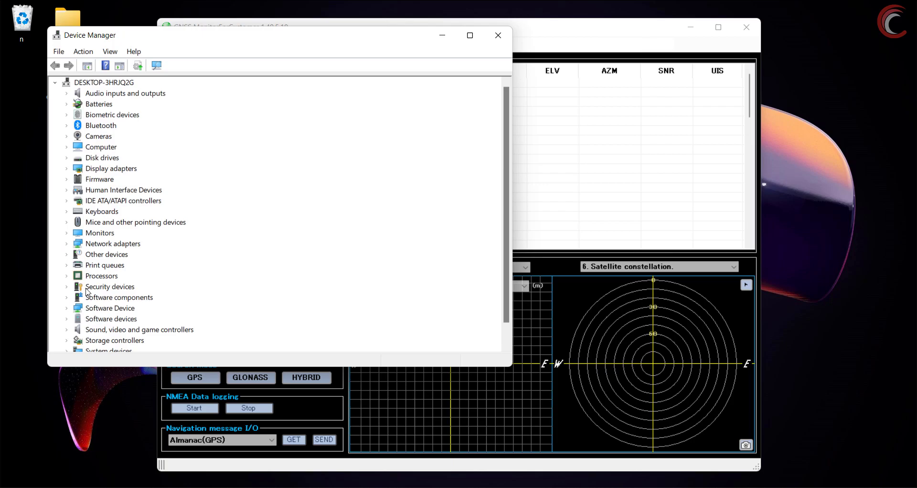
pyautogui.click(66, 265)
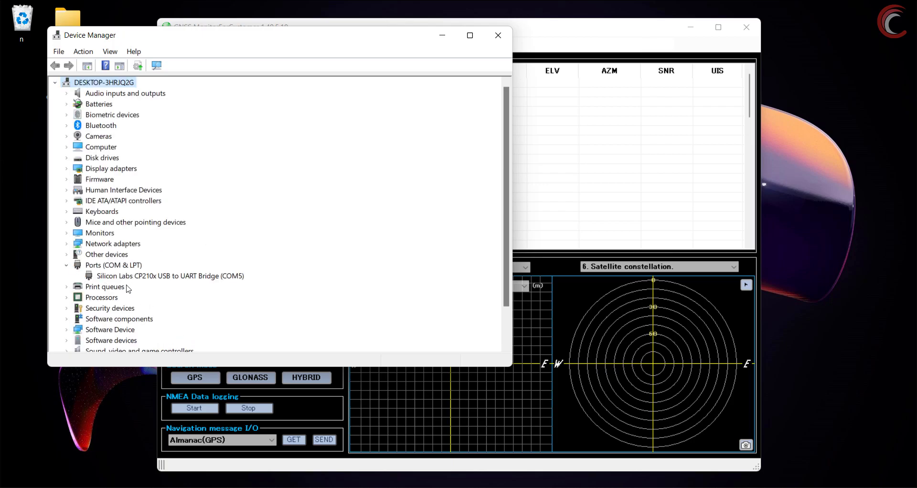
pyautogui.click(498, 34)
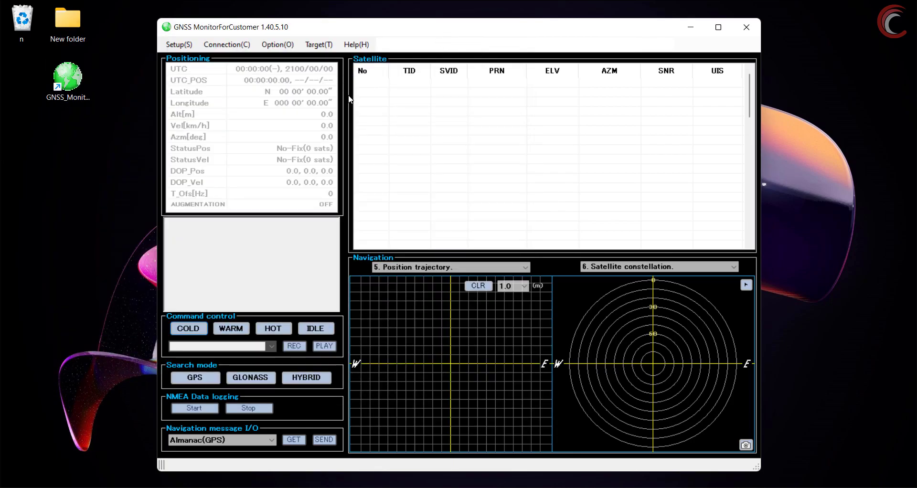
# - Connect to the receiver on COM5 at 115200 baud, keeping Reconnect after setting on
pyautogui.click(178, 44)
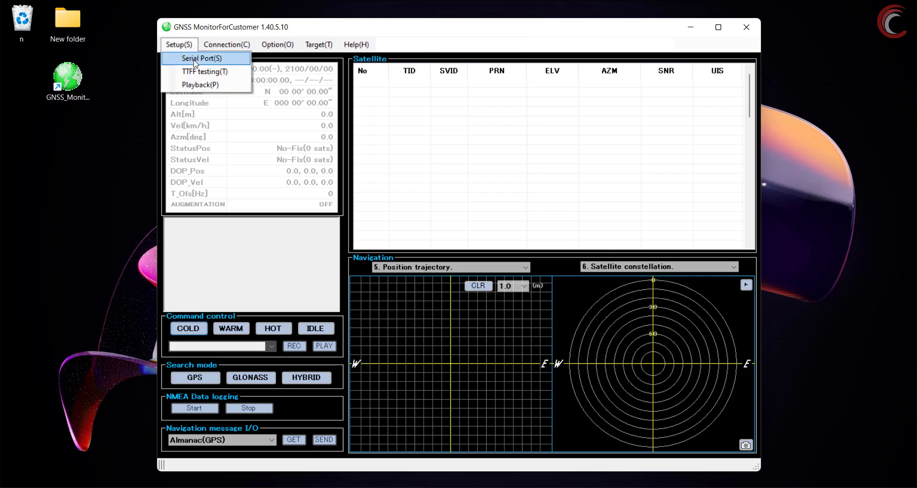
pyautogui.click(204, 58)
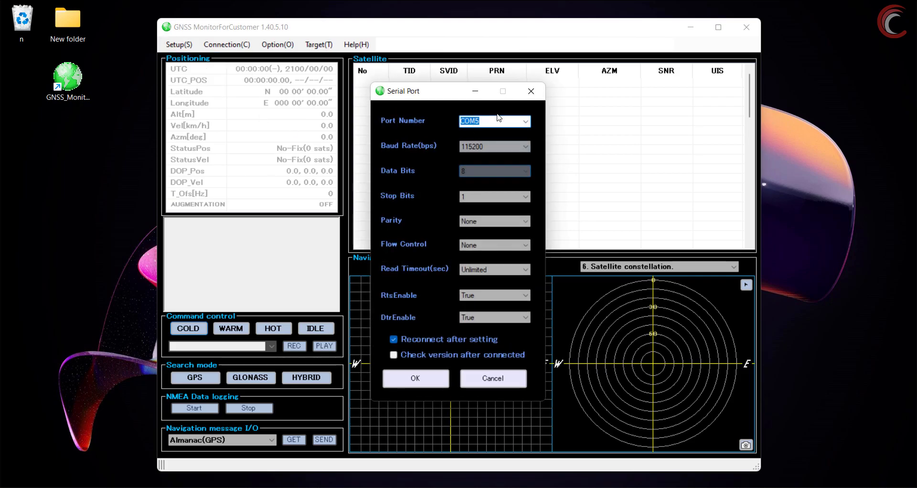
pyautogui.click(494, 146)
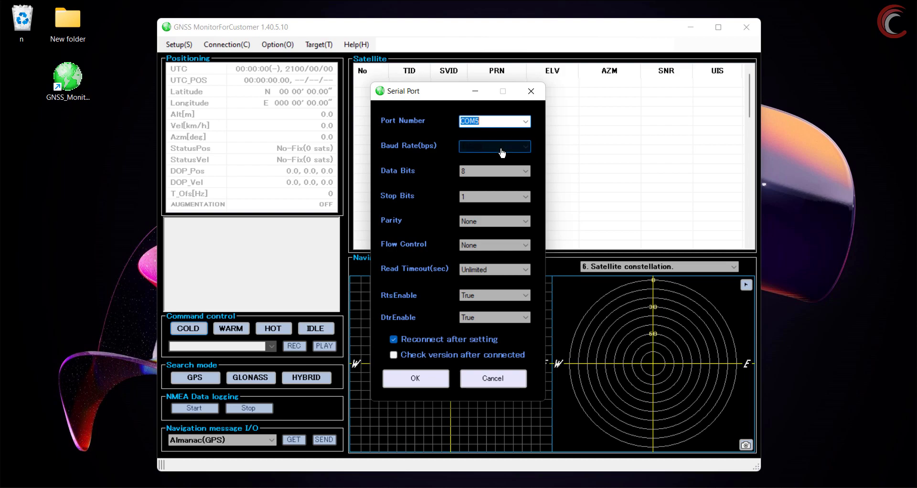
pyautogui.click(493, 146)
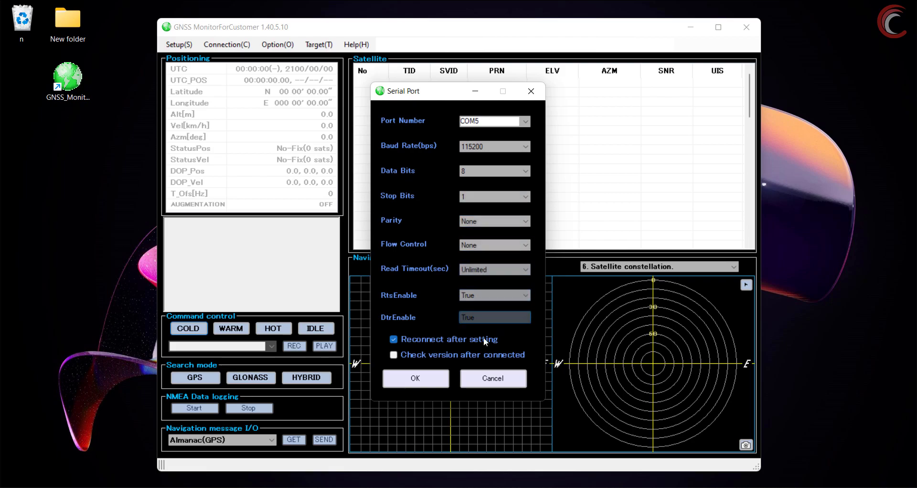
pyautogui.click(414, 378)
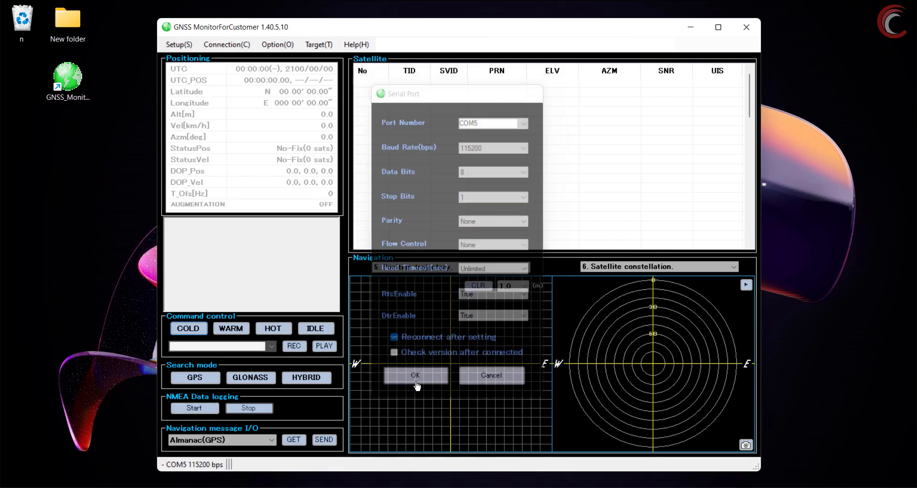
pyautogui.click(415, 374)
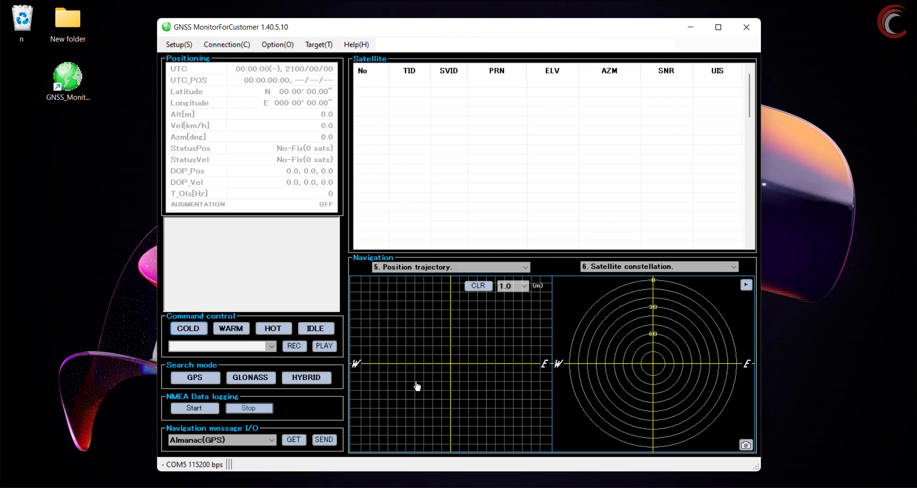
# - Hot-start the receiver so GPRMC, GPGGA and GPZDA sentences stream in
pyautogui.click(189, 328)
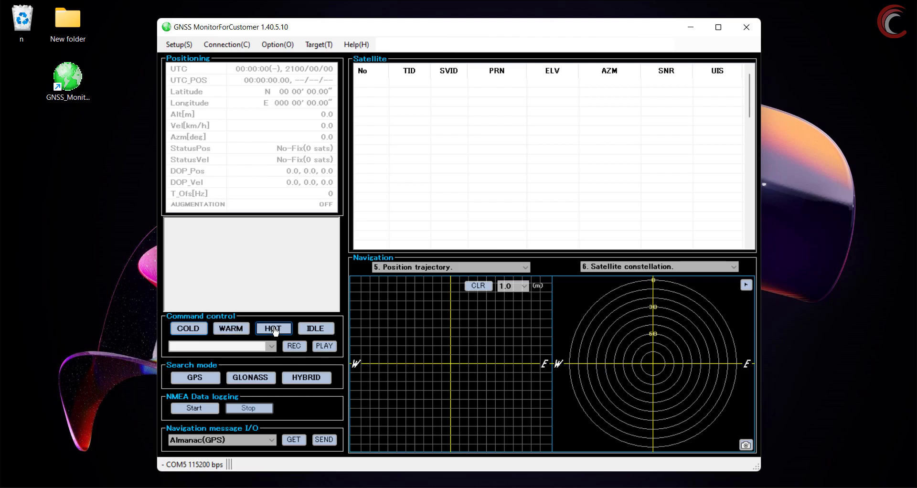
pyautogui.click(273, 328)
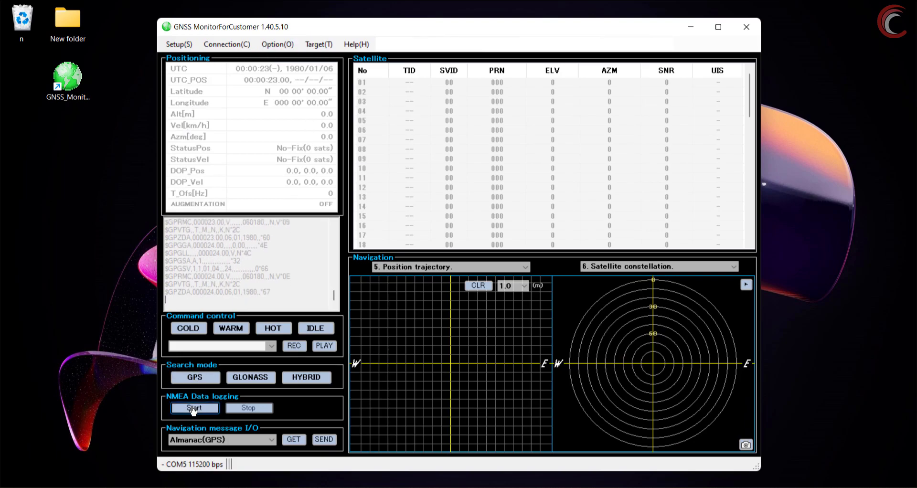
# - Log the unfixed receiver's NMEA output to a desktop file named beforefix
pyautogui.click(194, 407)
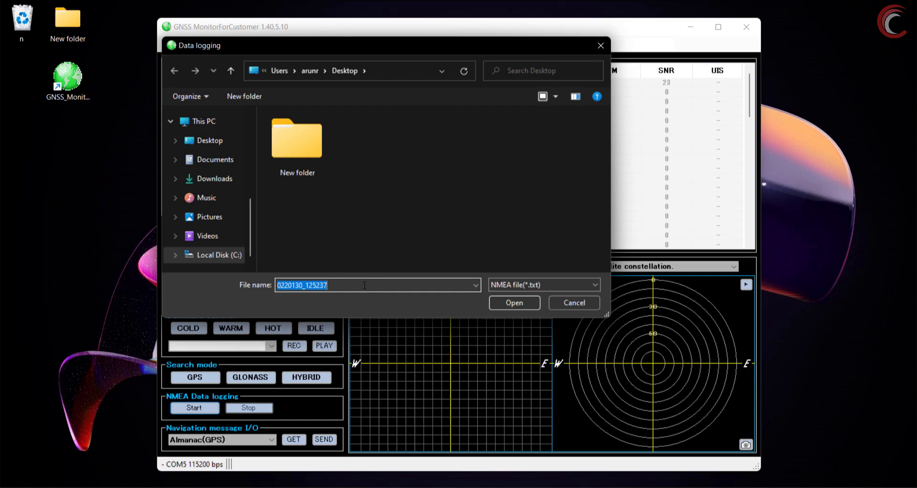
pyautogui.write('b')
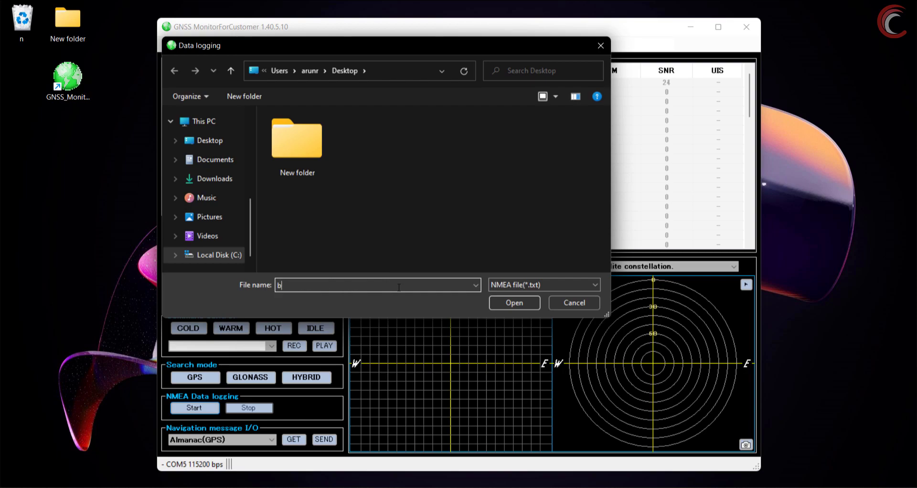
pyautogui.write('eforefix')
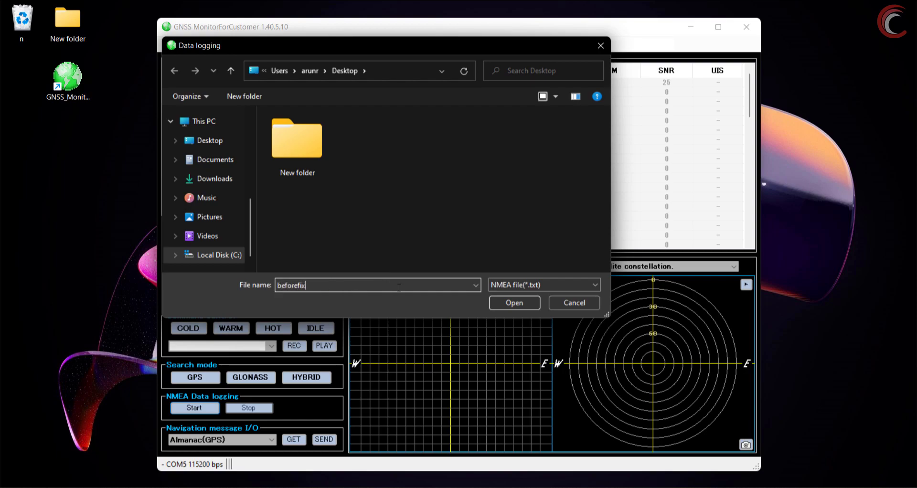
pyautogui.click(513, 303)
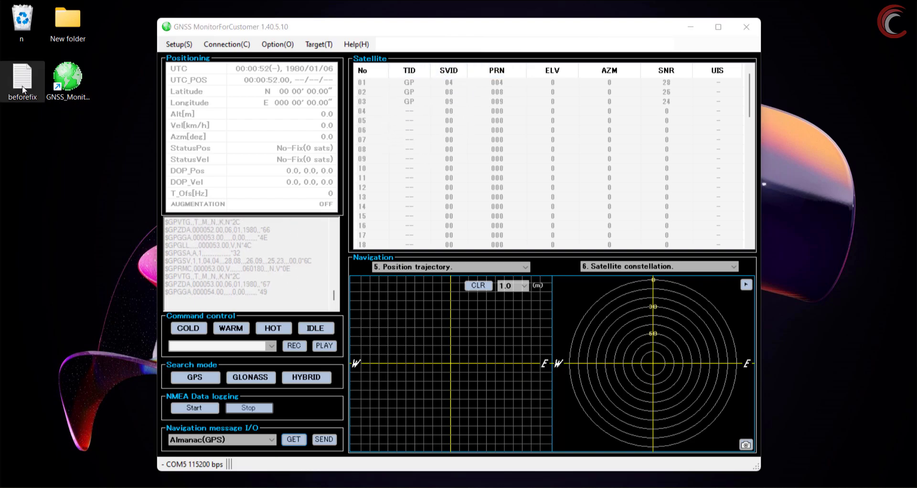
# - Open the beforefix log in Notepad and review its sentences with empty position fields
pyautogui.doubleClick(23, 75)
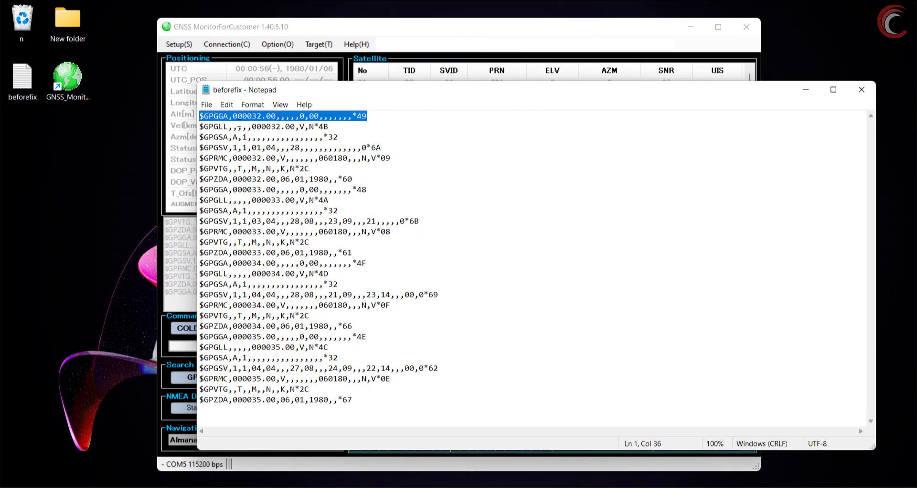
pyautogui.click(218, 137)
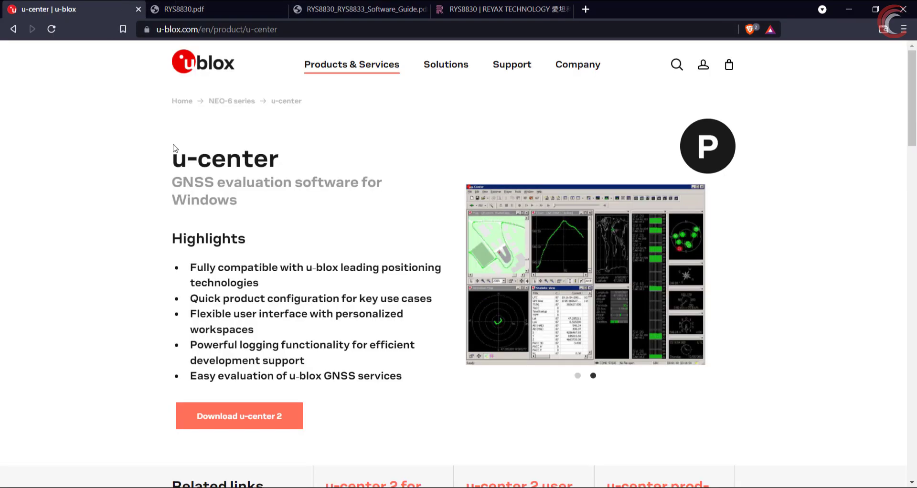
pyautogui.moveTo(299, 124)
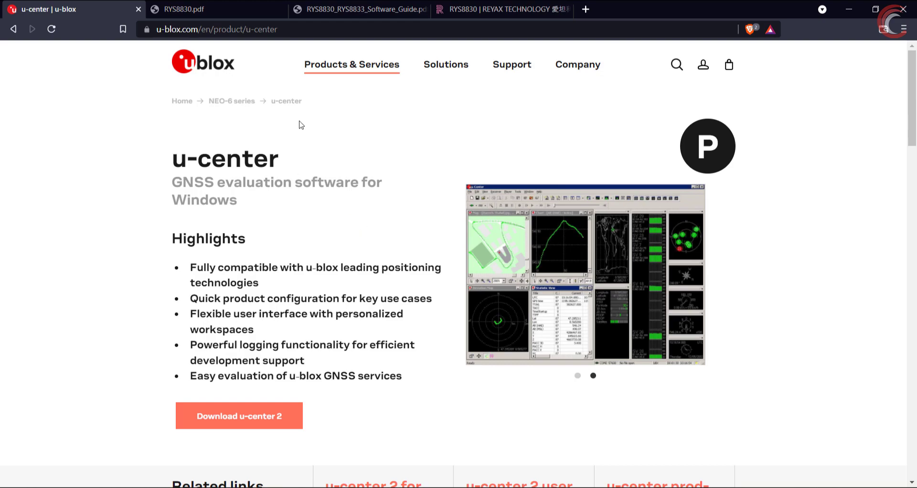
pyautogui.moveTo(514, 246)
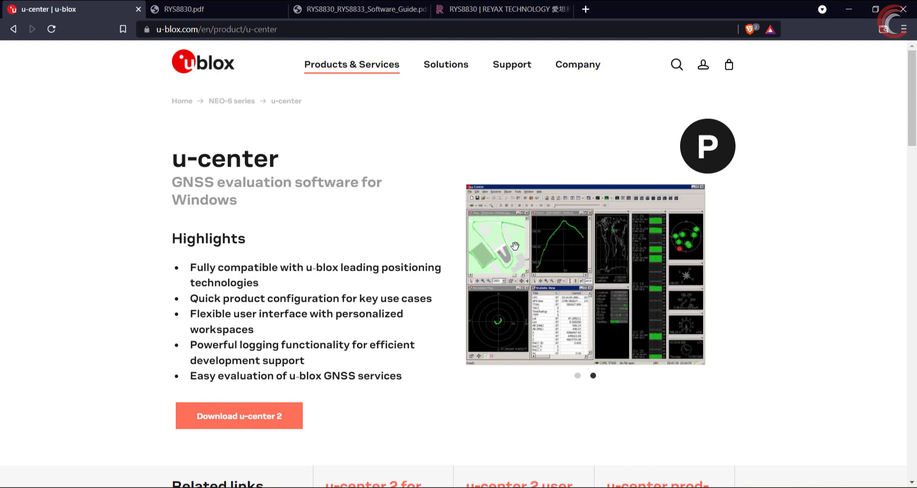
pyautogui.moveTo(520, 255)
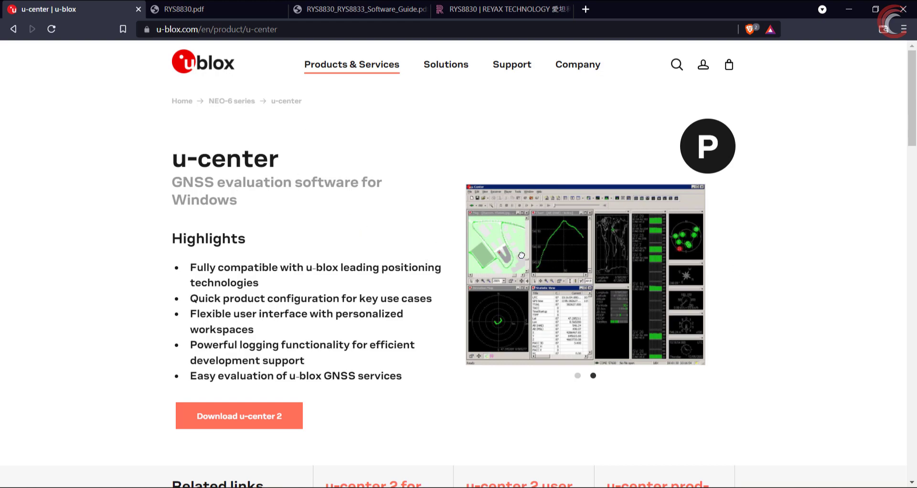
pyautogui.moveTo(573, 301)
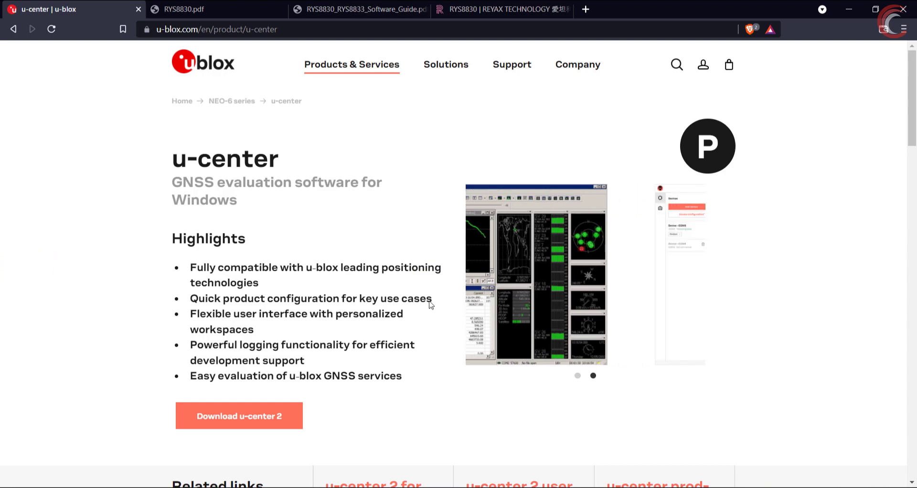
# - Switch the u-center carousel to the u-center 2 screenshot and glance at related links
pyautogui.click(576, 375)
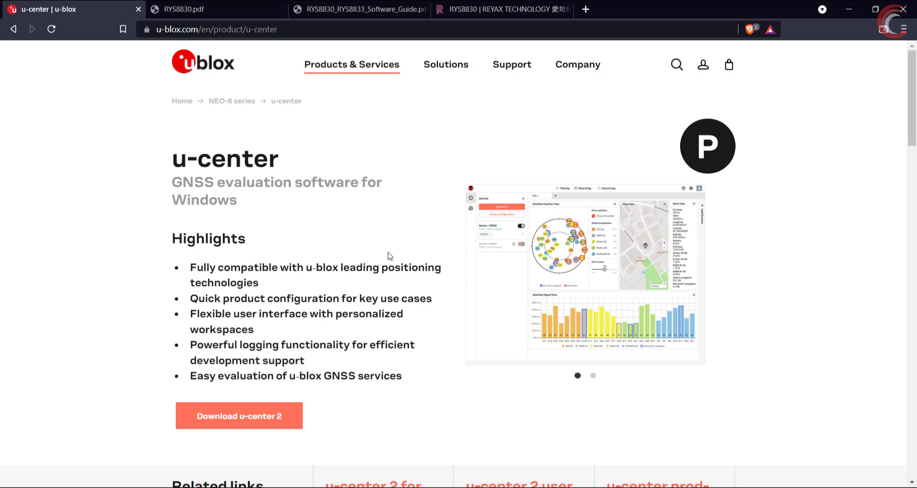
pyautogui.scroll(-3)
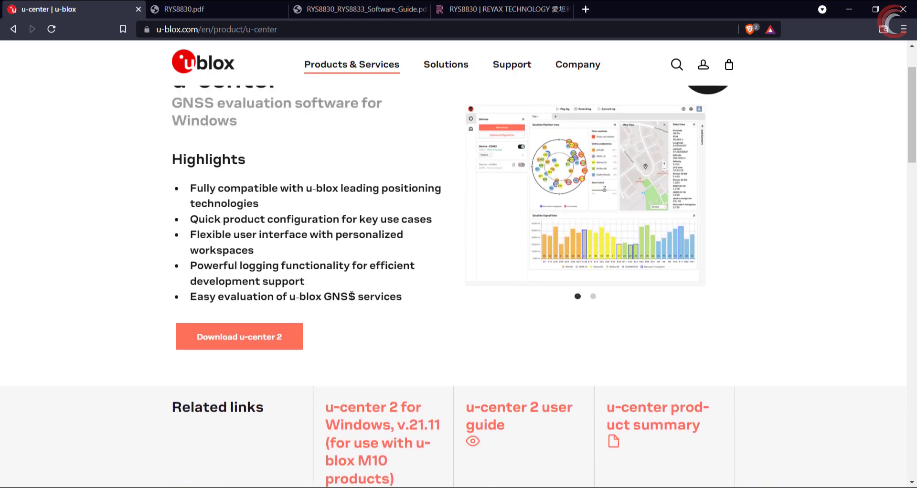
pyautogui.scroll(3)
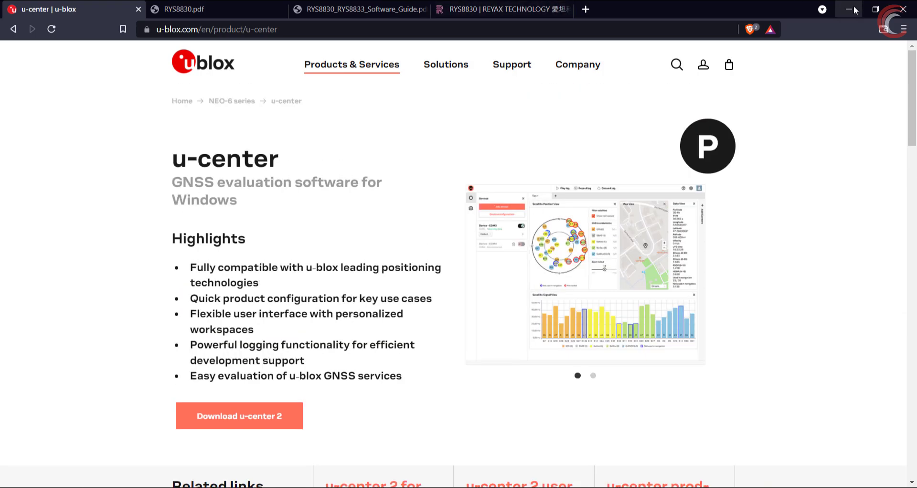
# - Minimize Brave and select a $GPRMC line showing status V in the beforefix log
pyautogui.click(854, 10)
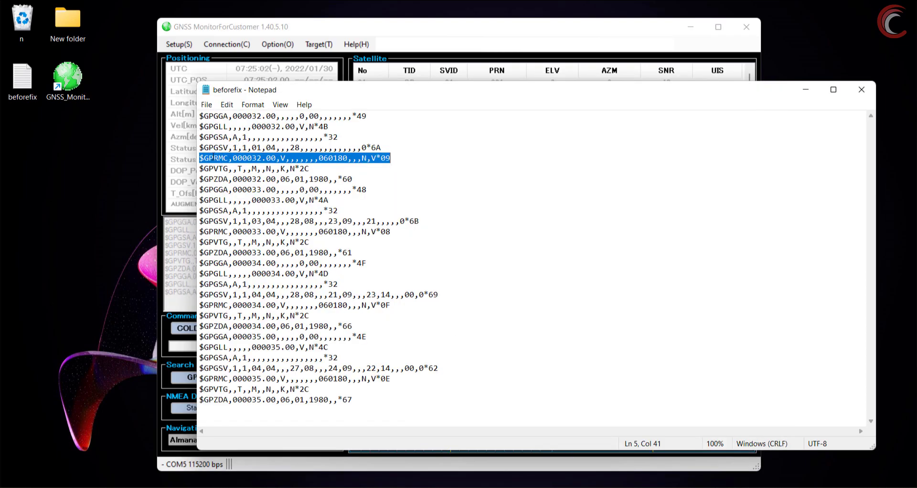
pyautogui.click(206, 157)
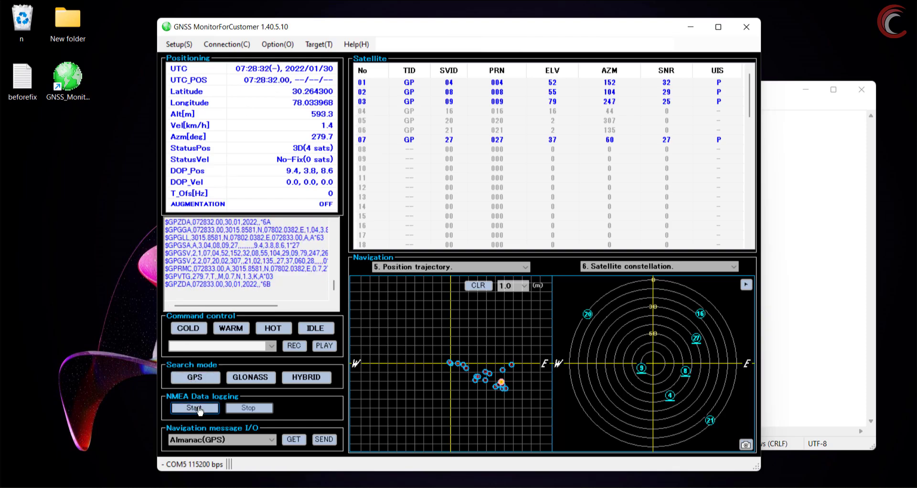
# - Record the fixed receiver's NMEA output to an 'afterfix' log file on the desktop
pyautogui.click(195, 408)
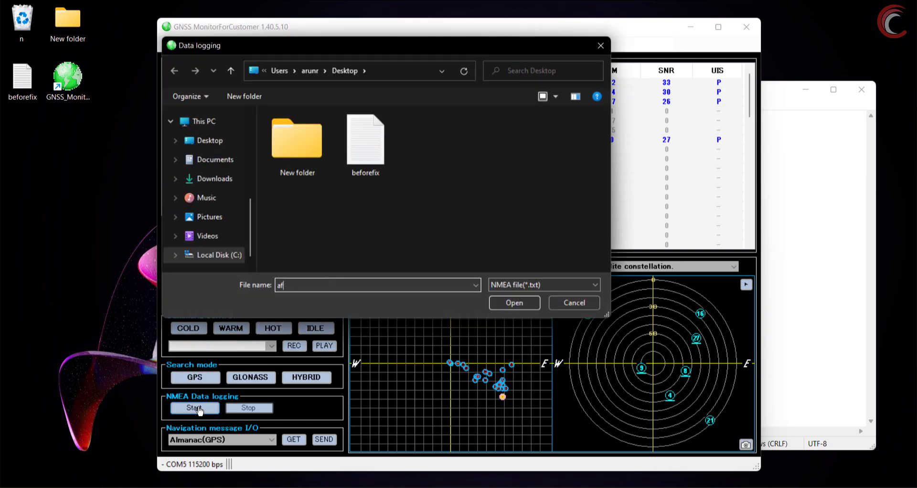
pyautogui.click(513, 302)
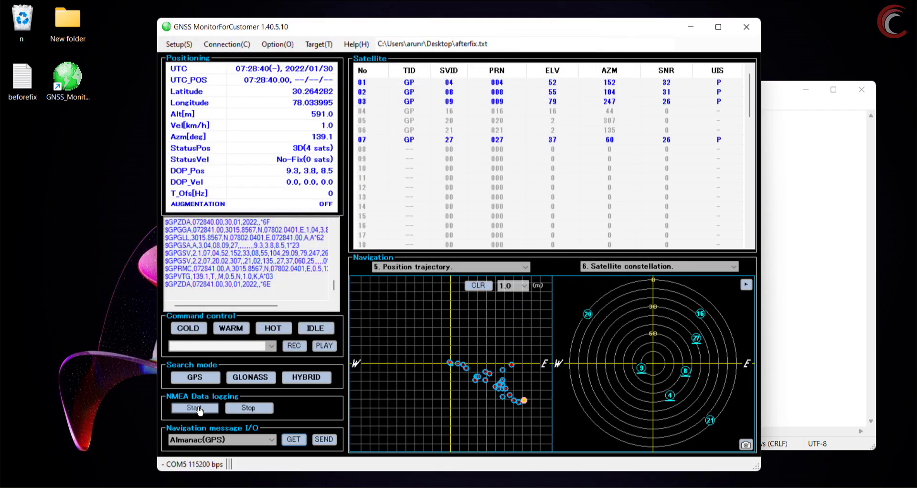
pyautogui.click(194, 407)
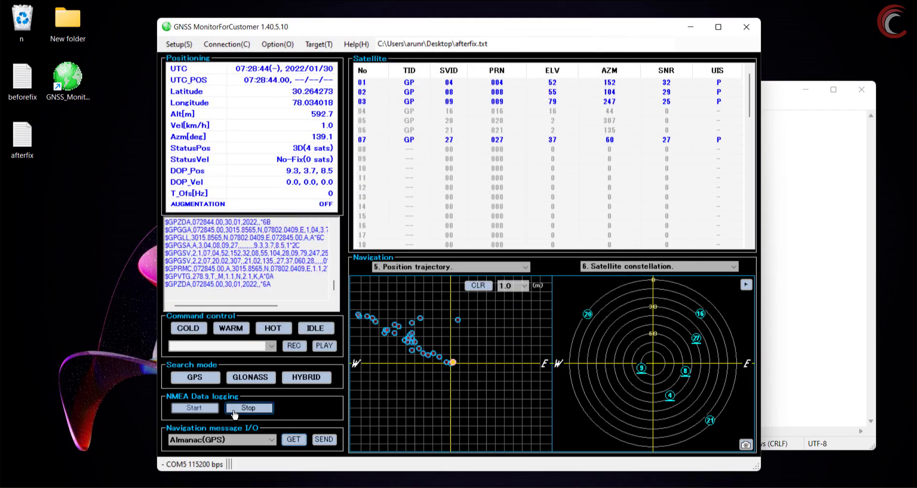
pyautogui.click(248, 407)
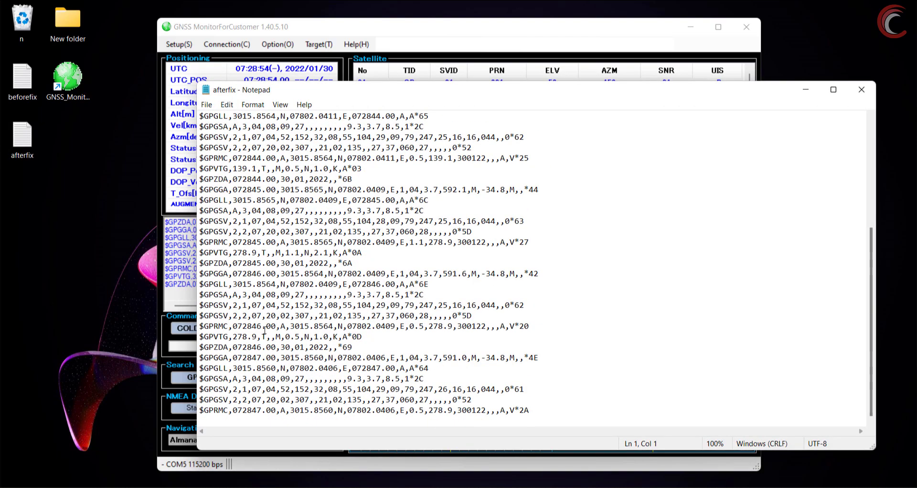
pyautogui.moveTo(461, 130)
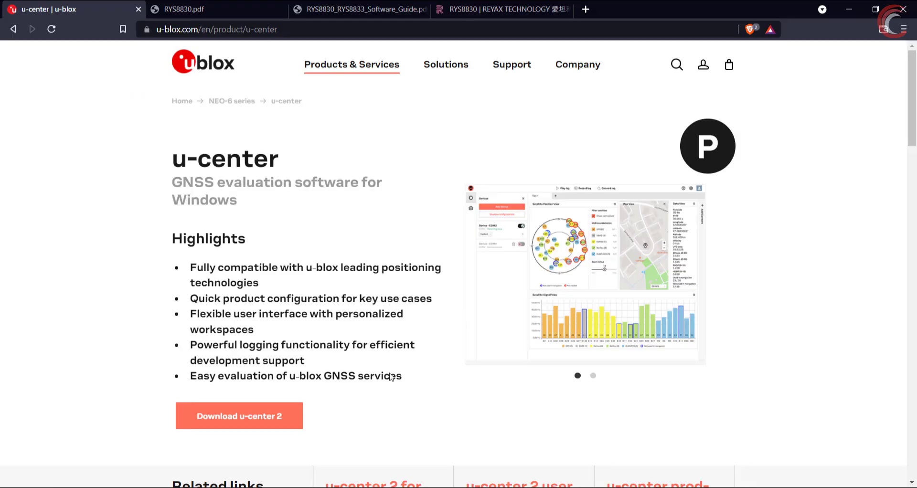
# - Scroll the RYS8830 software guide PDF to the page 24 RMC sentence specification
pyautogui.click(358, 8)
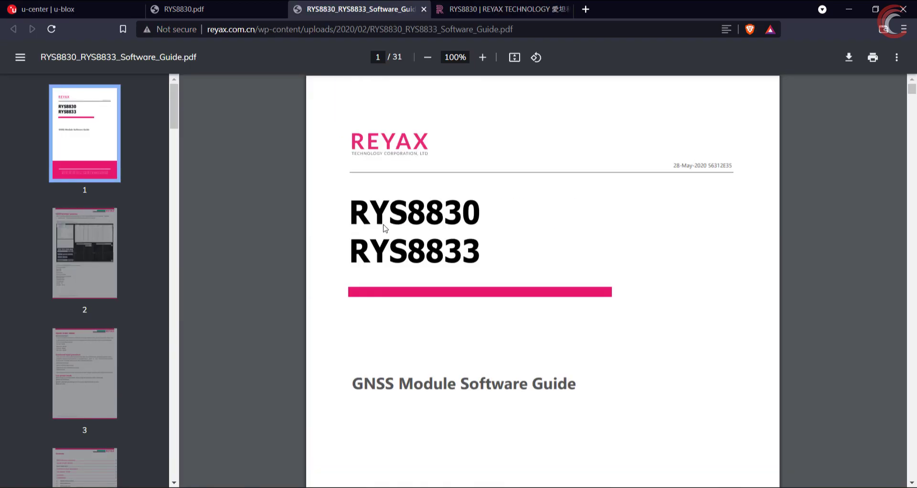
pyautogui.scroll(-3)
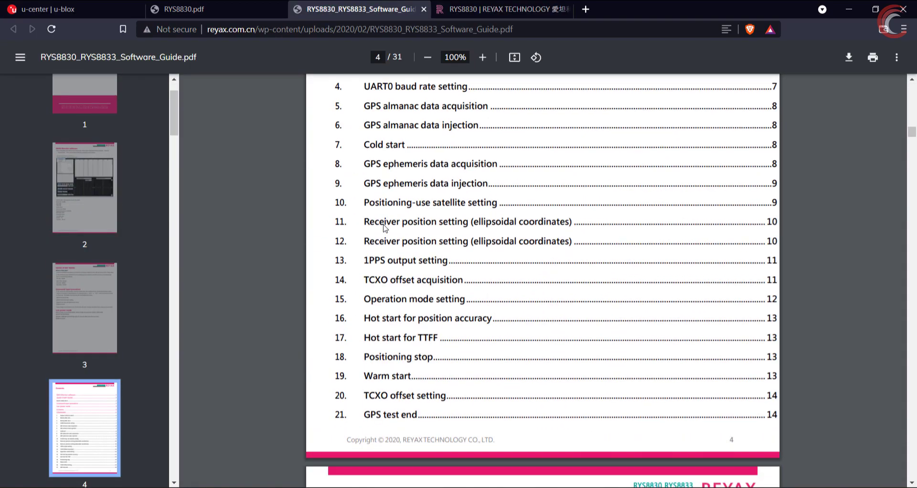
pyautogui.scroll(-3)
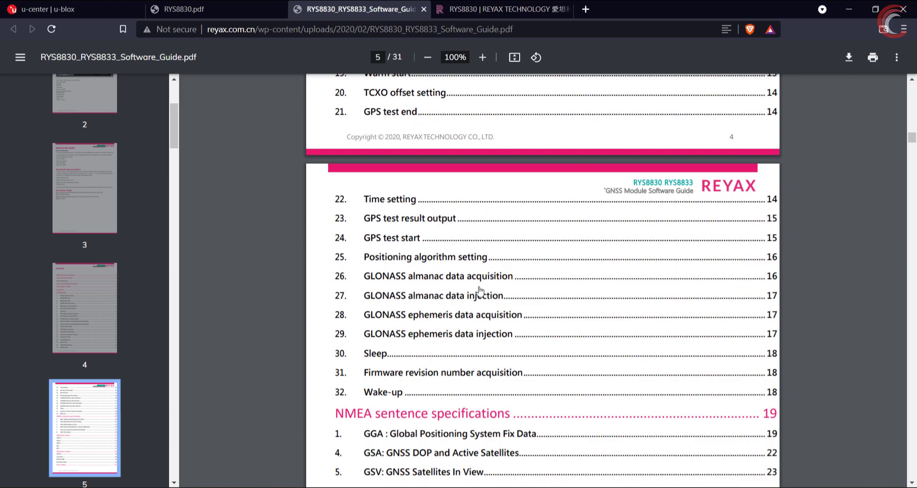
pyautogui.scroll(-3)
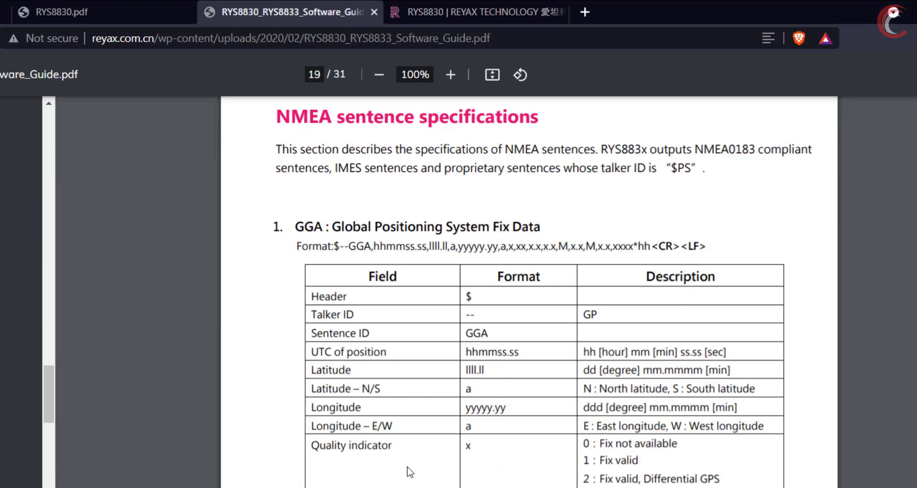
pyautogui.scroll(-3)
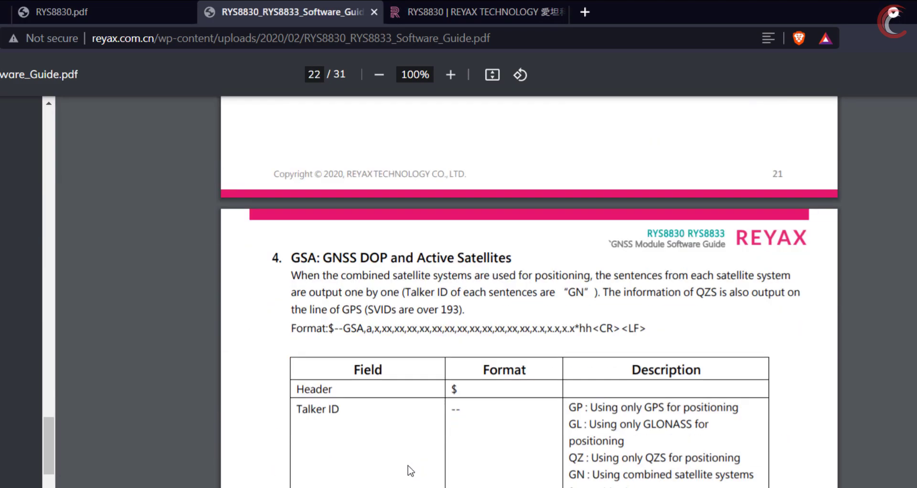
pyautogui.scroll(-3)
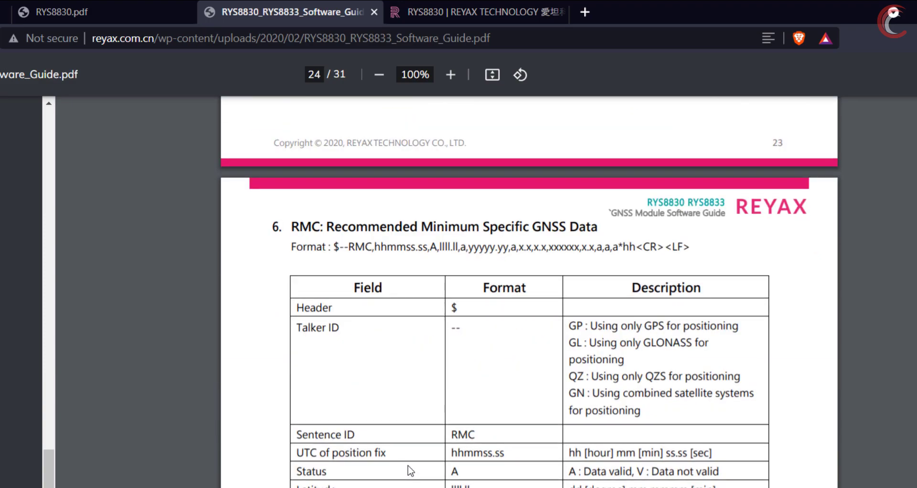
pyautogui.scroll(-3)
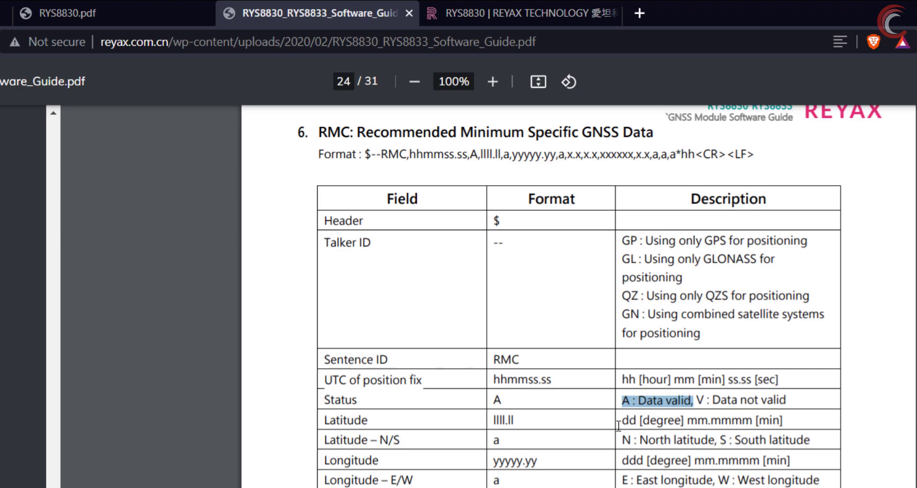
pyautogui.moveTo(522, 420)
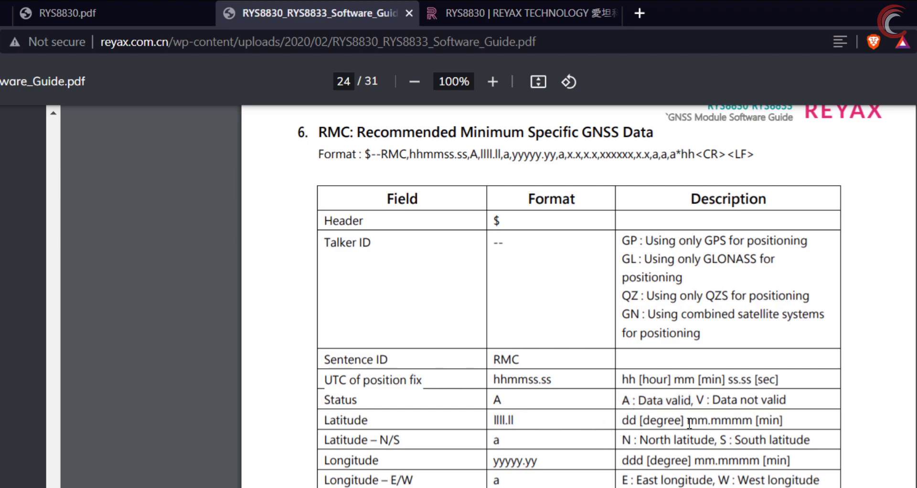
pyautogui.doubleClick(728, 421)
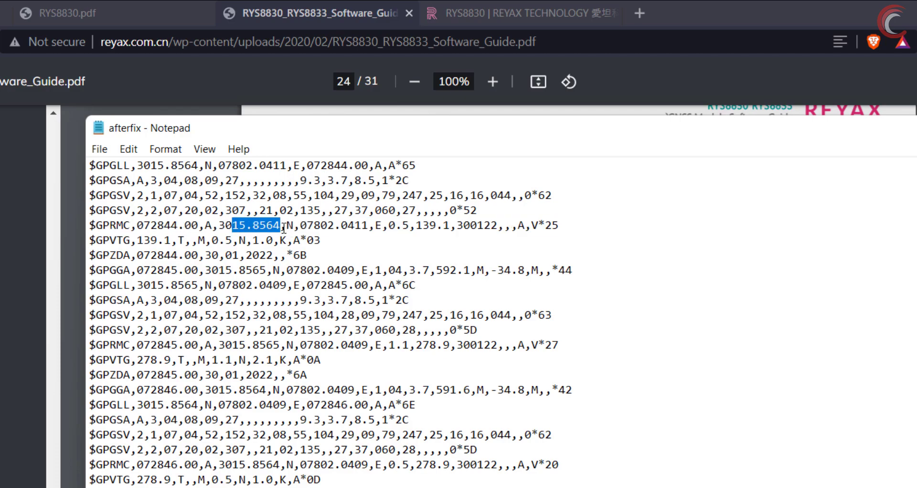
pyautogui.click(287, 226)
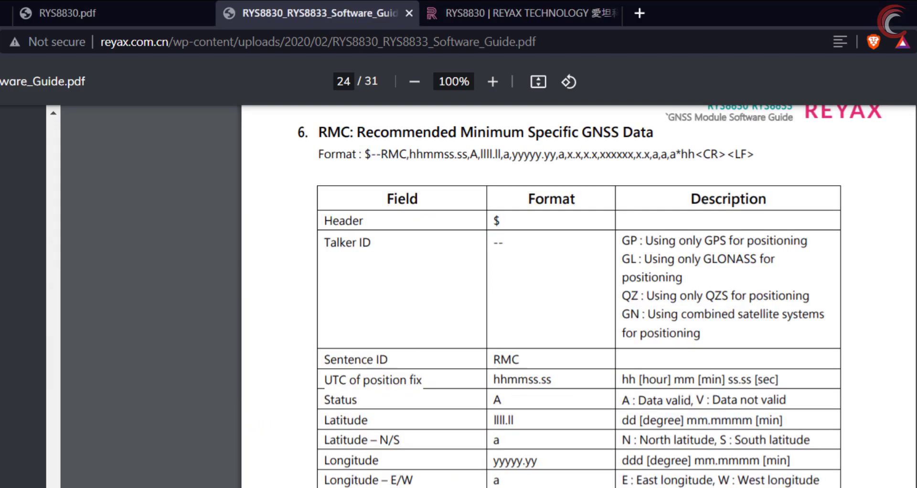
pyautogui.scroll(-3)
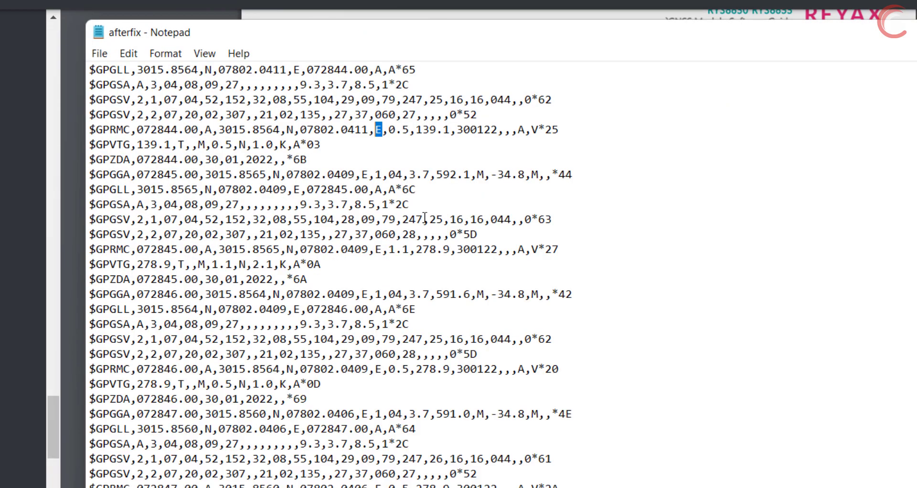
pyautogui.doubleClick(398, 130)
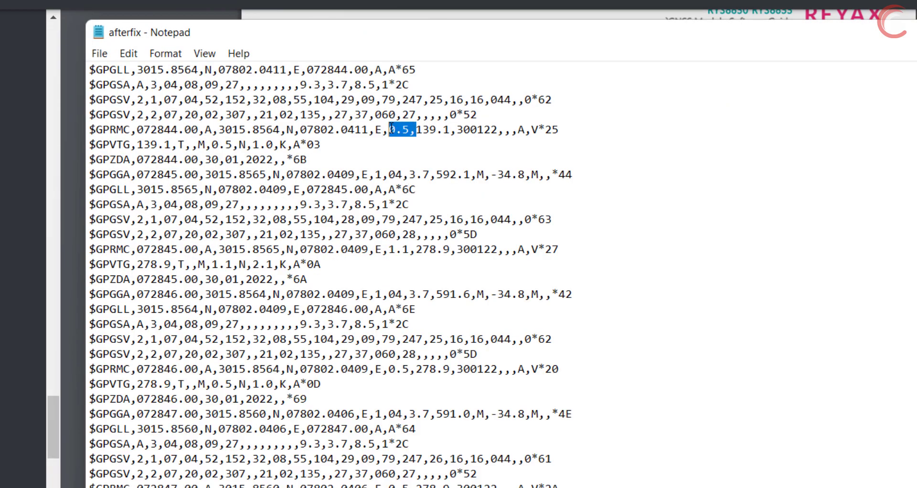
pyautogui.click(435, 129)
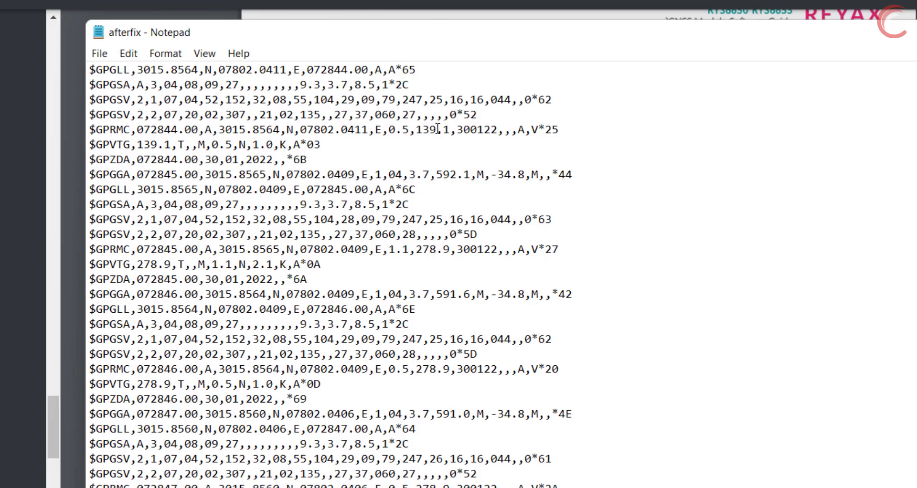
pyautogui.doubleClick(419, 130)
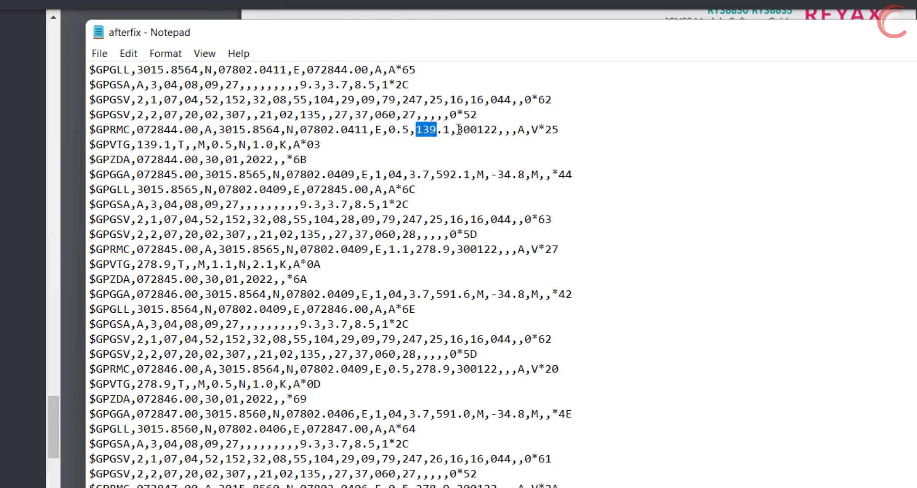
pyautogui.doubleClick(474, 130)
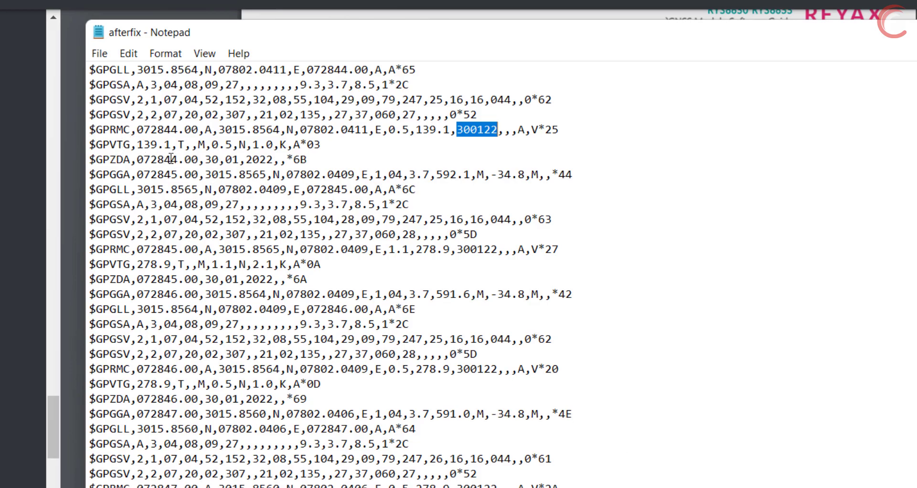
pyautogui.moveTo(158, 144)
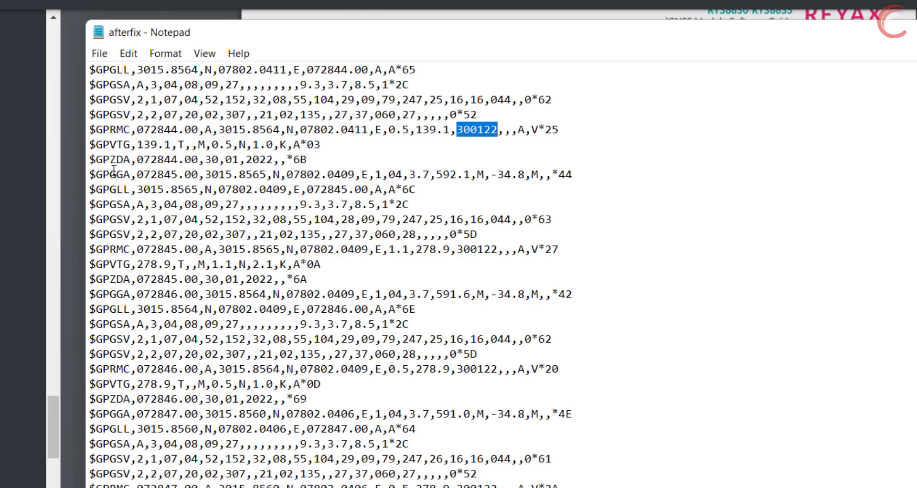
pyautogui.doubleClick(120, 174)
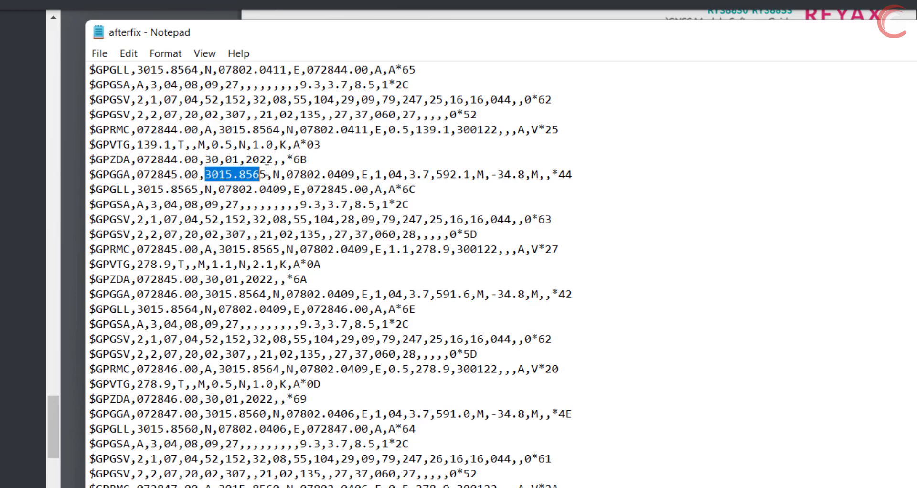
pyautogui.moveTo(258, 174); pyautogui.dragTo(372, 175)
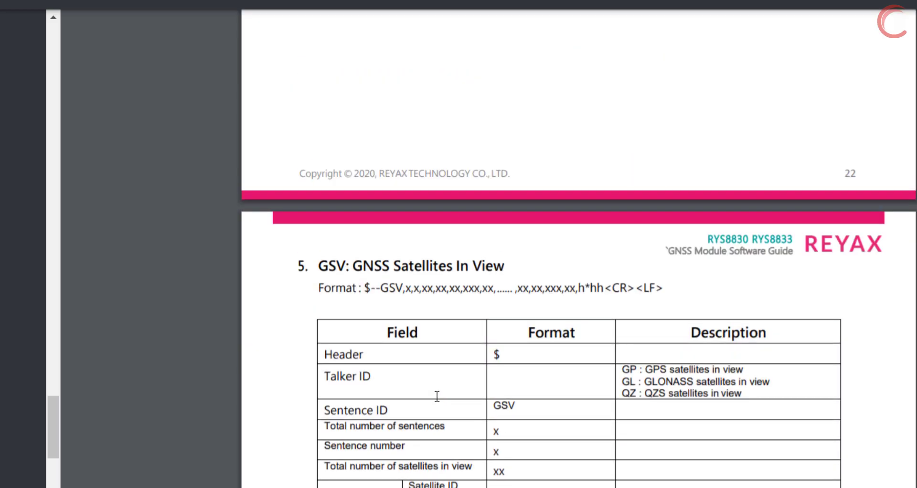
pyautogui.scroll(3)
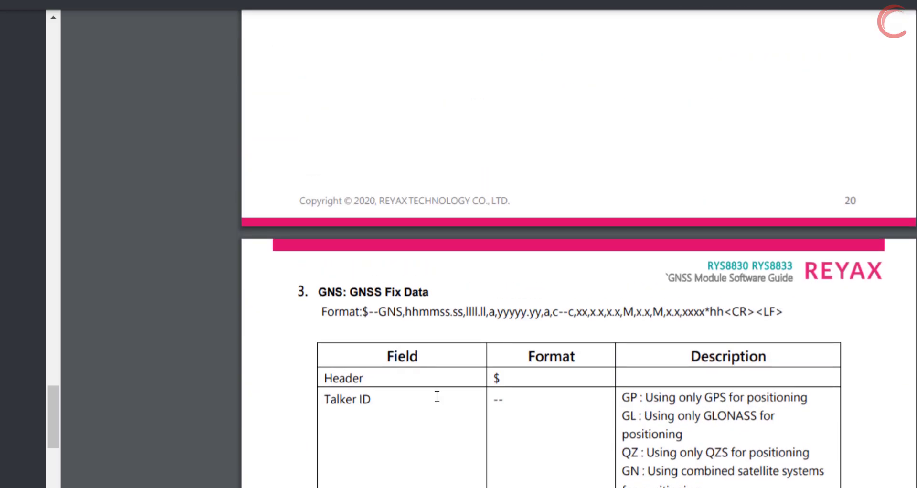
pyautogui.scroll(3)
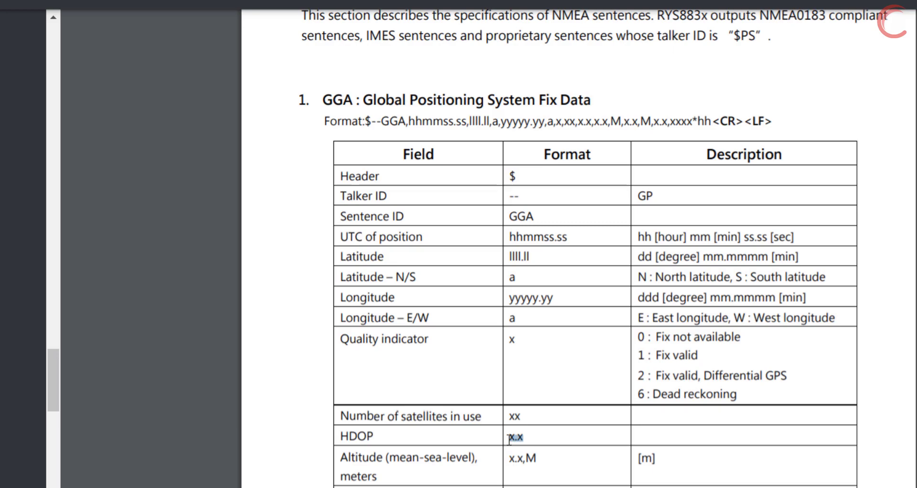
pyautogui.doubleClick(520, 458)
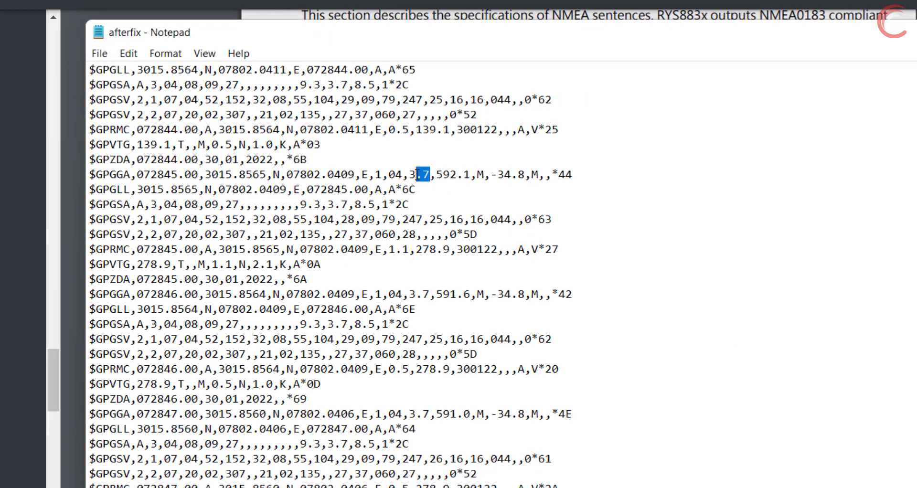
pyautogui.moveTo(418, 173); pyautogui.dragTo(482, 173)
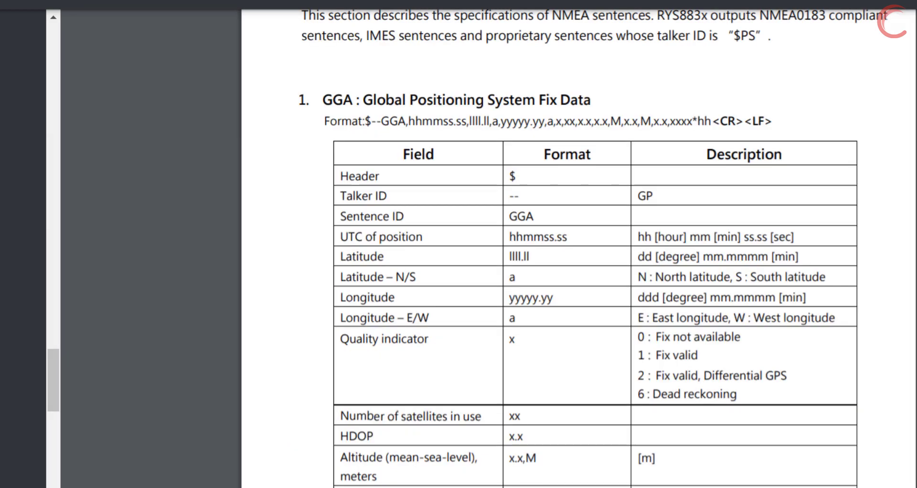
pyautogui.scroll(-3)
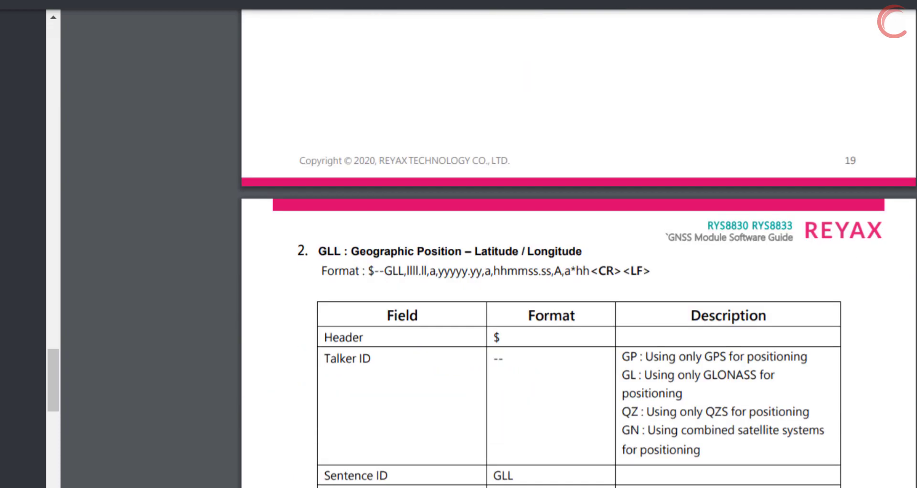
pyautogui.scroll(-3)
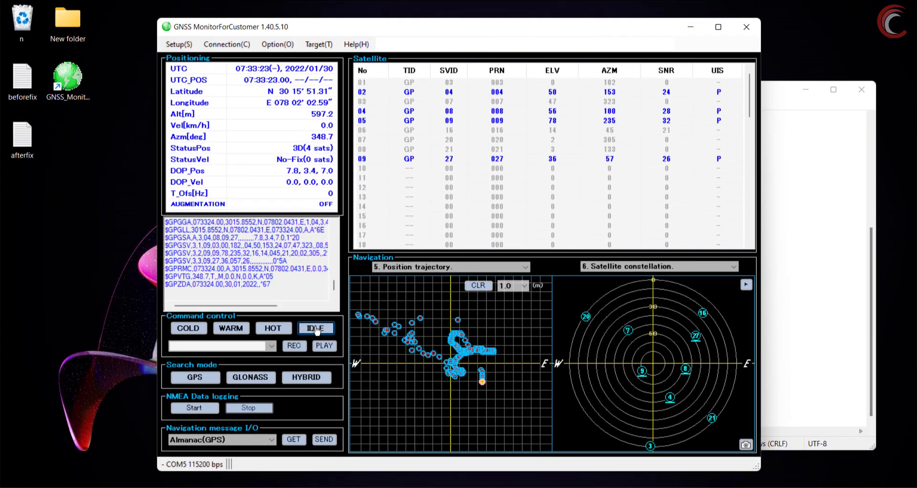
# - In Option > NMEA Setting, leave only GGA and ZDA sentences enabled and apply
pyautogui.click(277, 44)
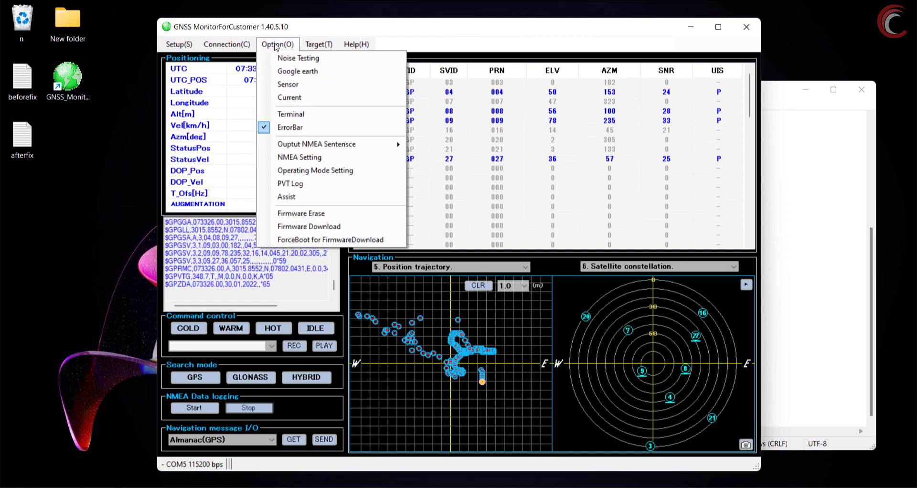
pyautogui.moveTo(314, 170)
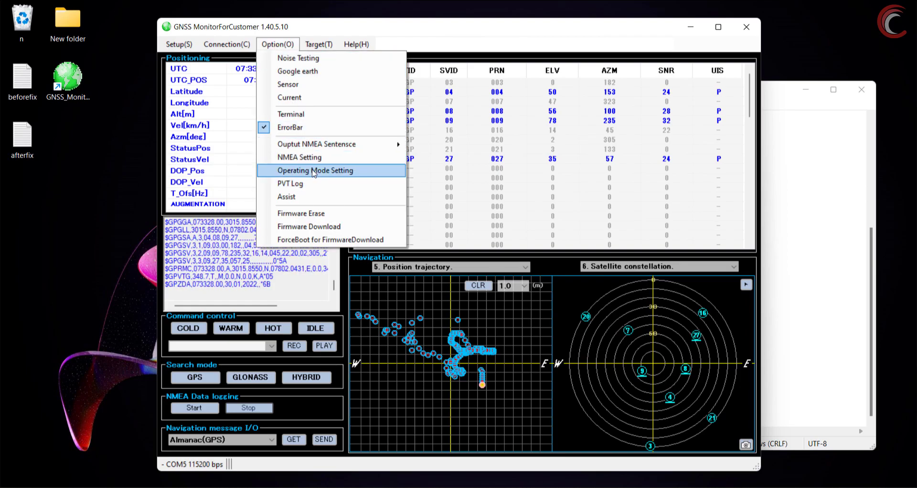
pyautogui.click(314, 170)
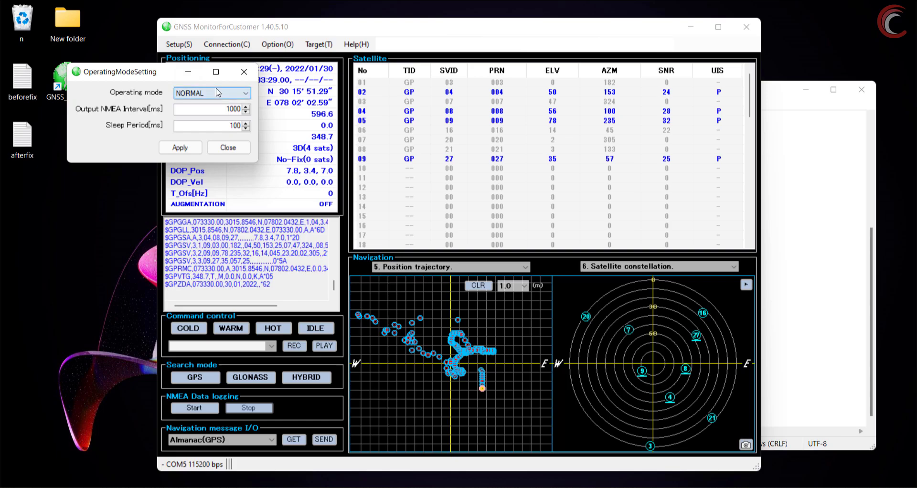
pyautogui.moveTo(217, 110)
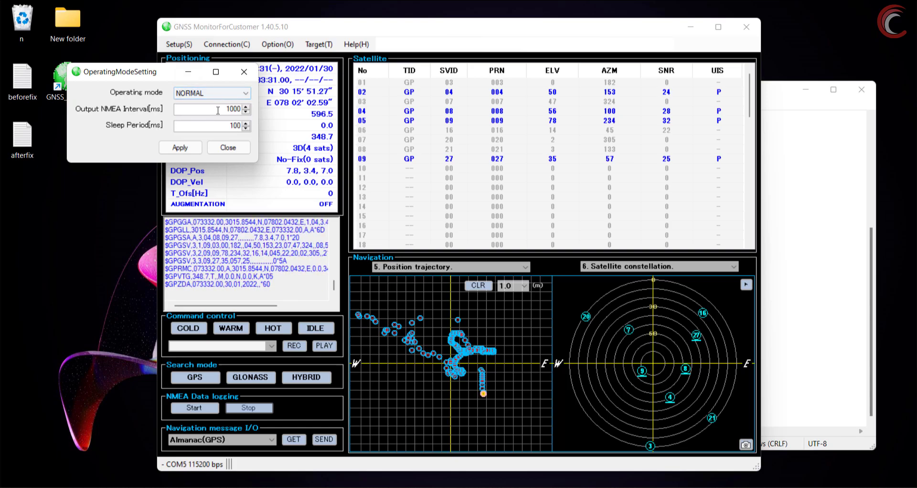
pyautogui.click(277, 44)
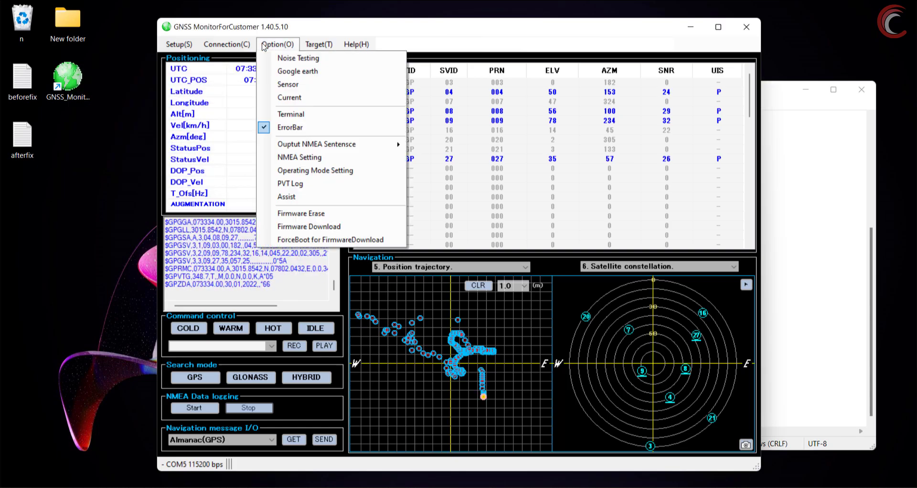
pyautogui.moveTo(298, 196)
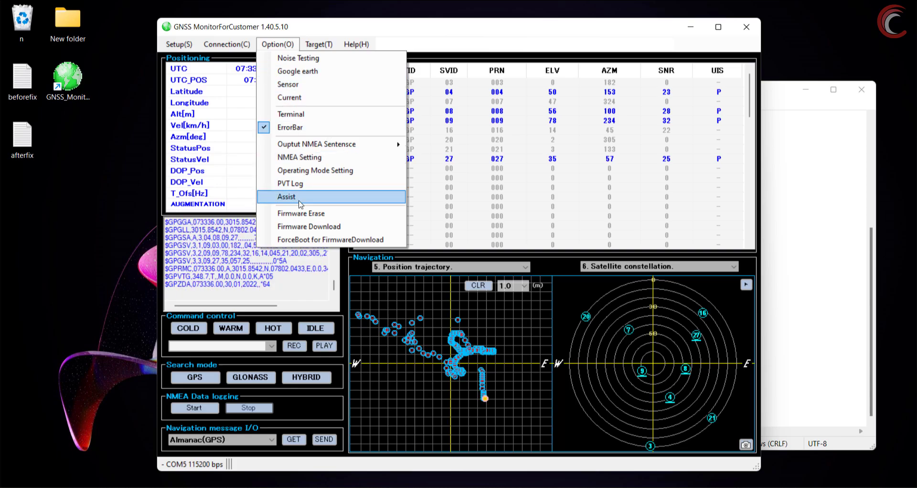
pyautogui.click(300, 157)
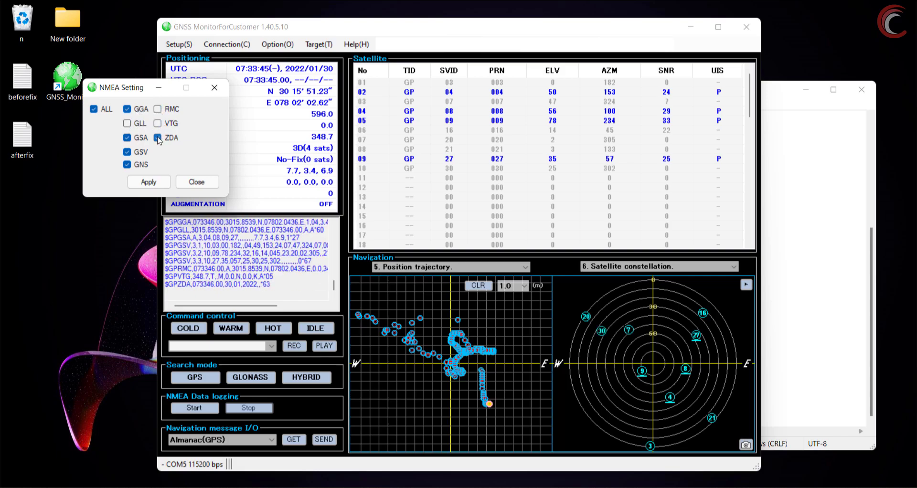
pyautogui.click(157, 138)
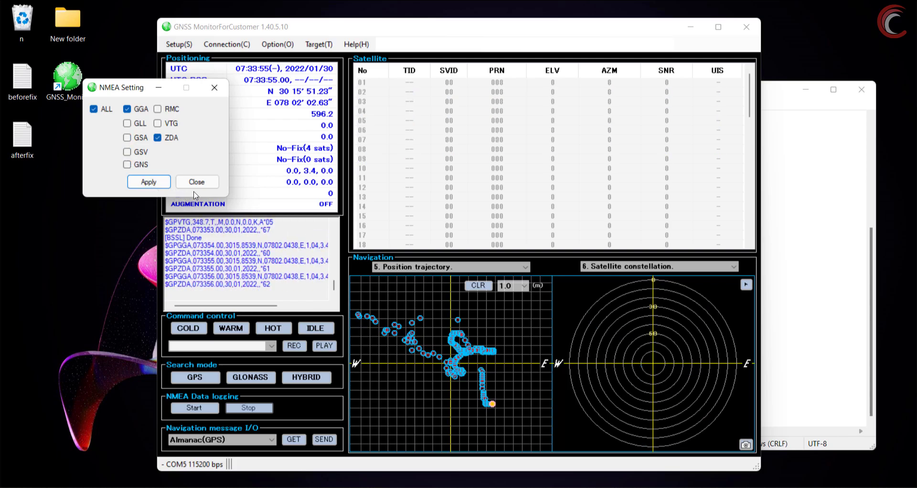
pyautogui.click(197, 181)
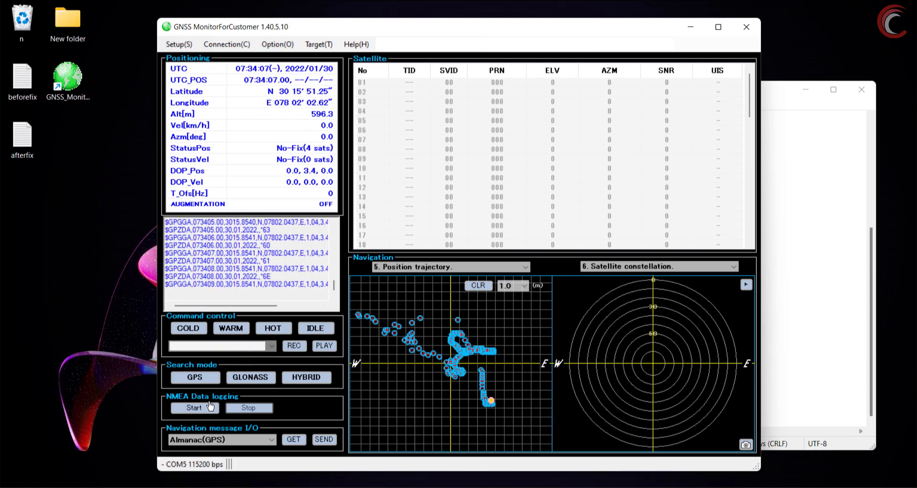
# - Record a short GGA/ZDA NMEA log to the 'fewparam' file on the desktop
pyautogui.click(194, 408)
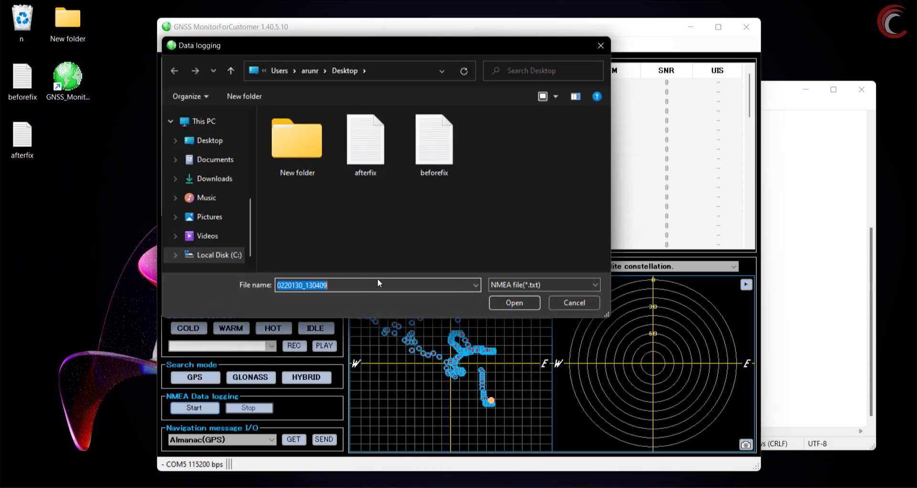
pyautogui.write('fewpa')
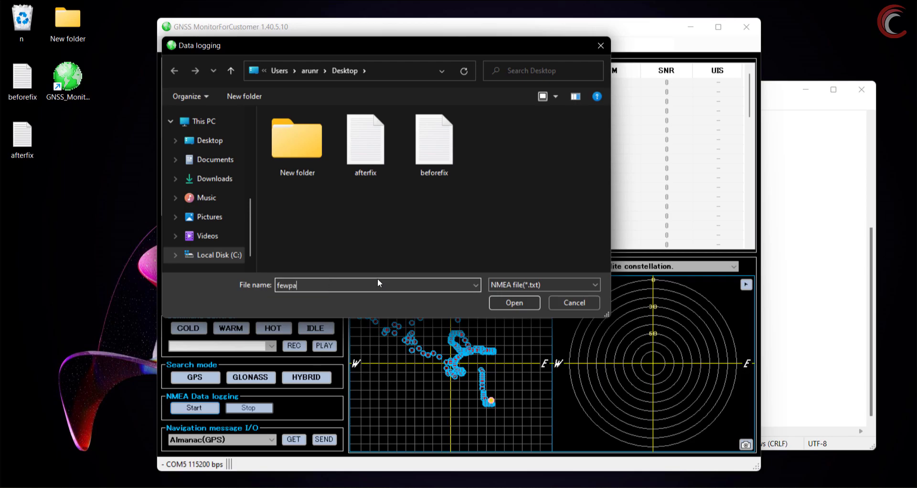
pyautogui.click(513, 303)
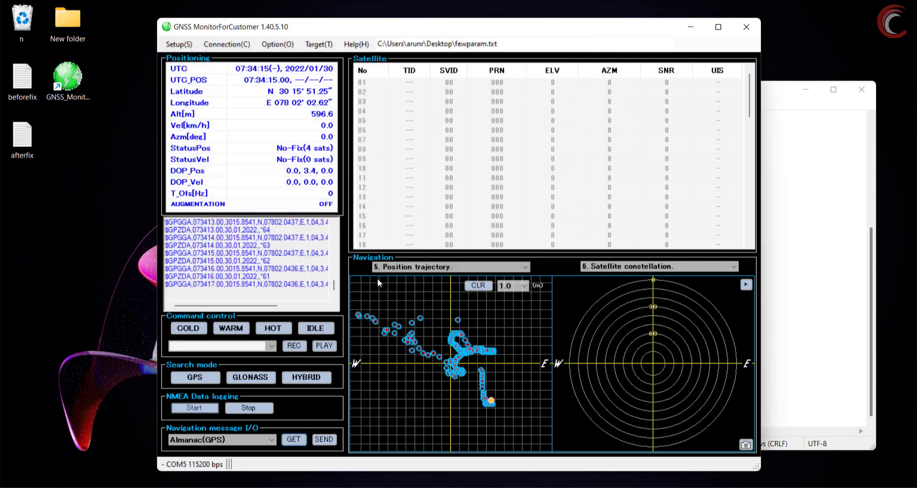
pyautogui.click(249, 407)
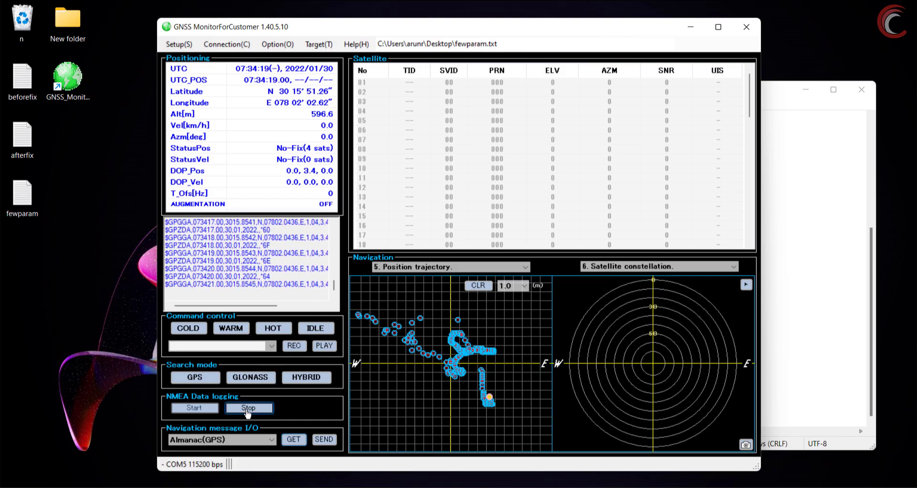
pyautogui.click(249, 407)
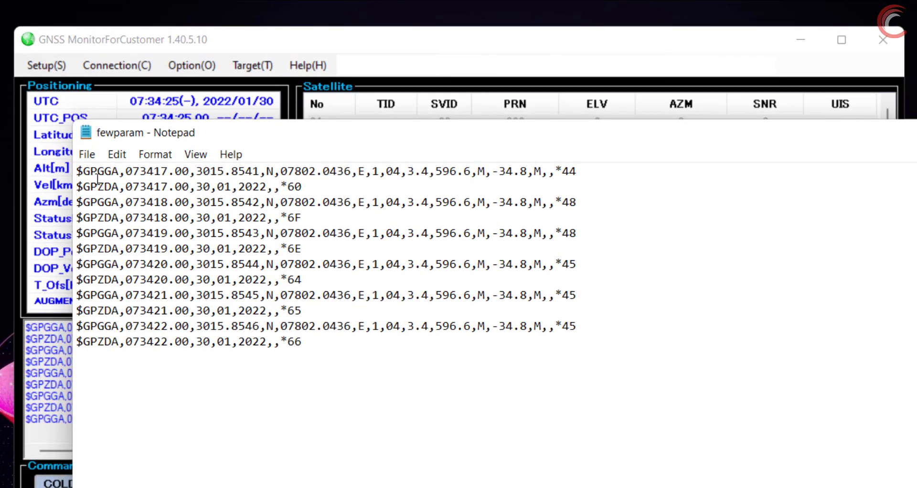
# - Highlight the GGA identifier and first fix's latitude/longitude in the fewparam log, then close Notepad
pyautogui.doubleClick(107, 171)
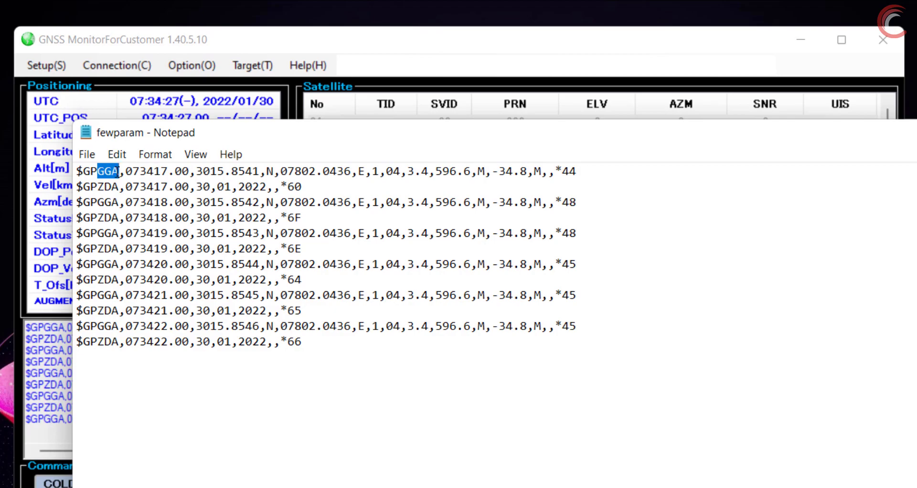
pyautogui.doubleClick(103, 186)
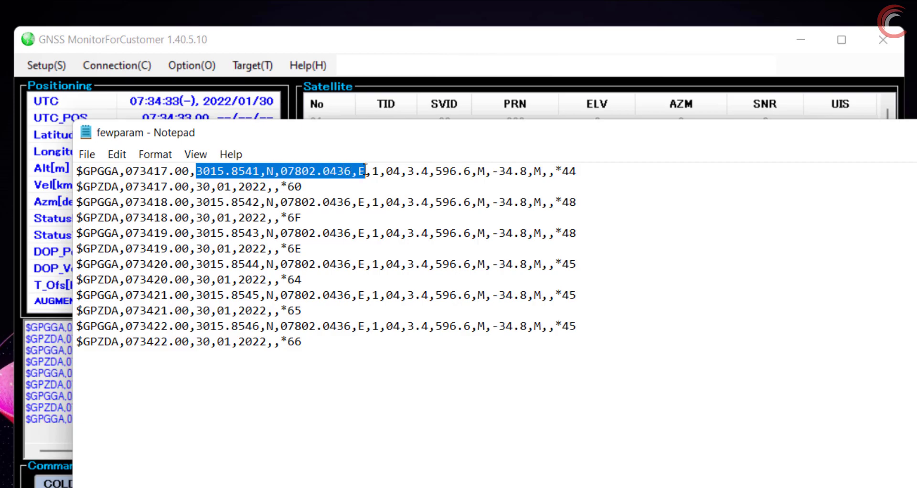
pyautogui.moveTo(362, 170); pyautogui.dragTo(482, 170)
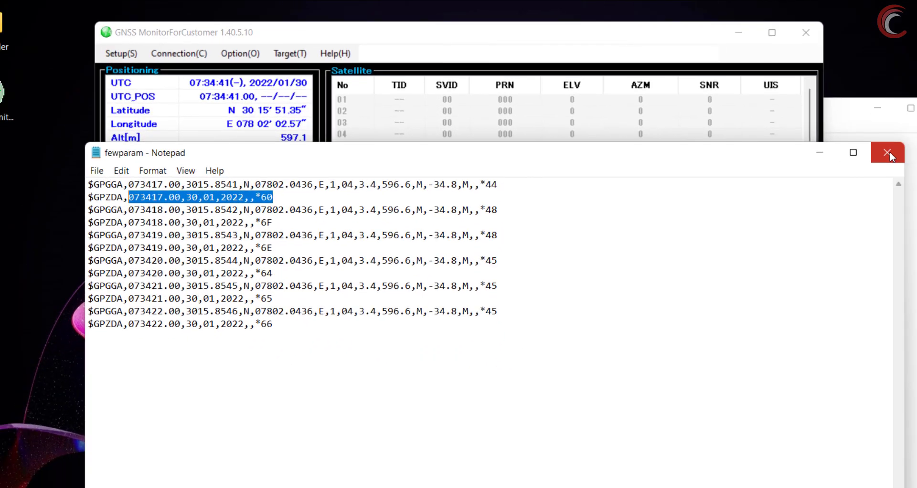
pyautogui.click(887, 152)
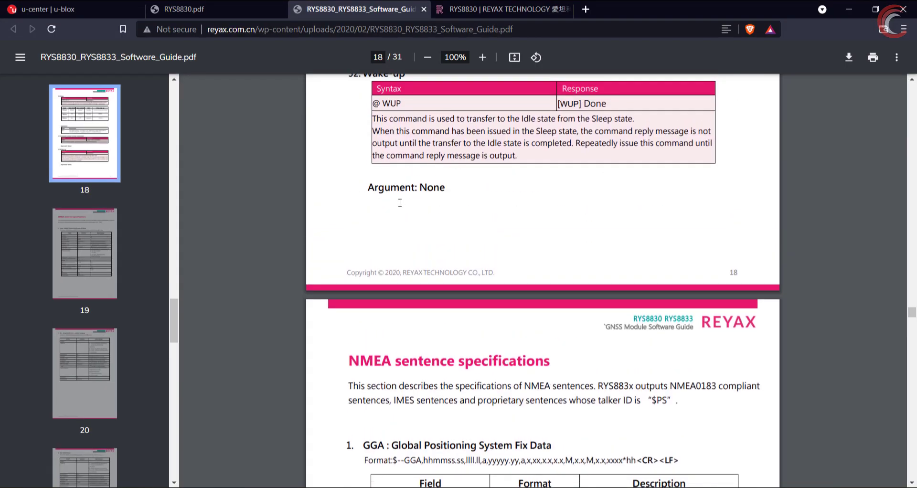
# - Bring up the RYS8830.pdf datasheet at its Command input procedure page
pyautogui.scroll(3)
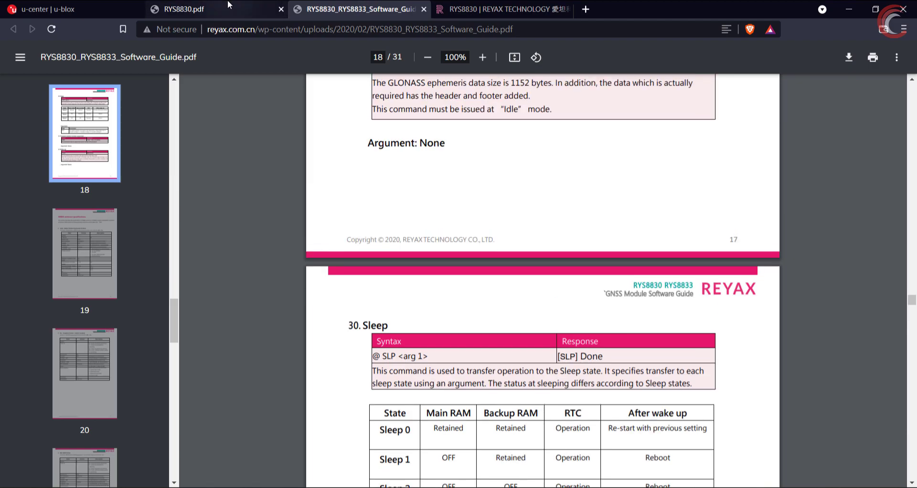
pyautogui.click(181, 9)
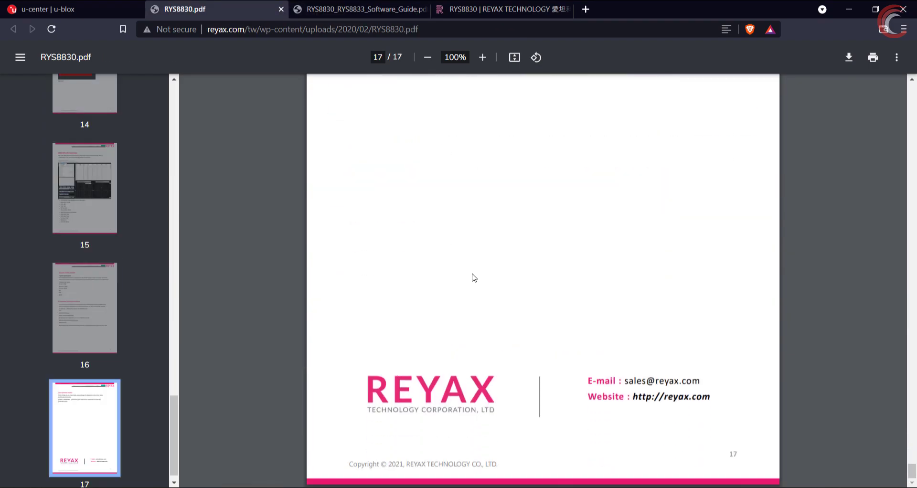
pyautogui.scroll(3)
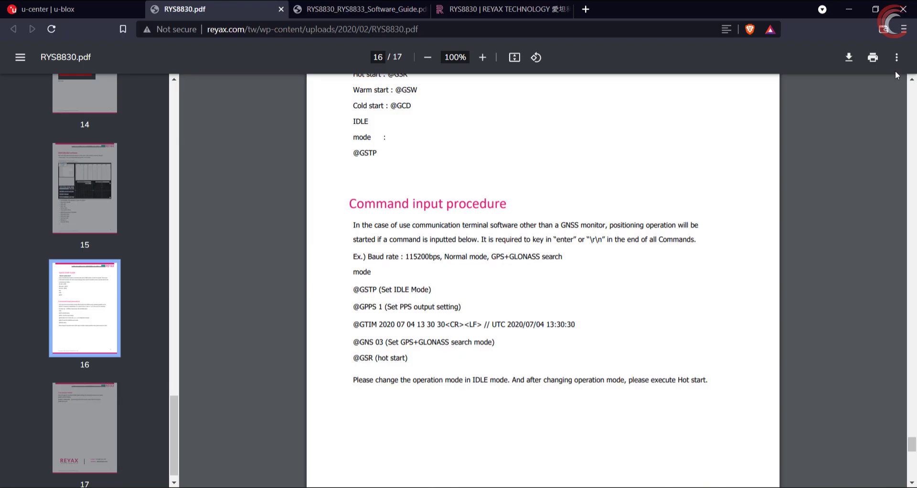